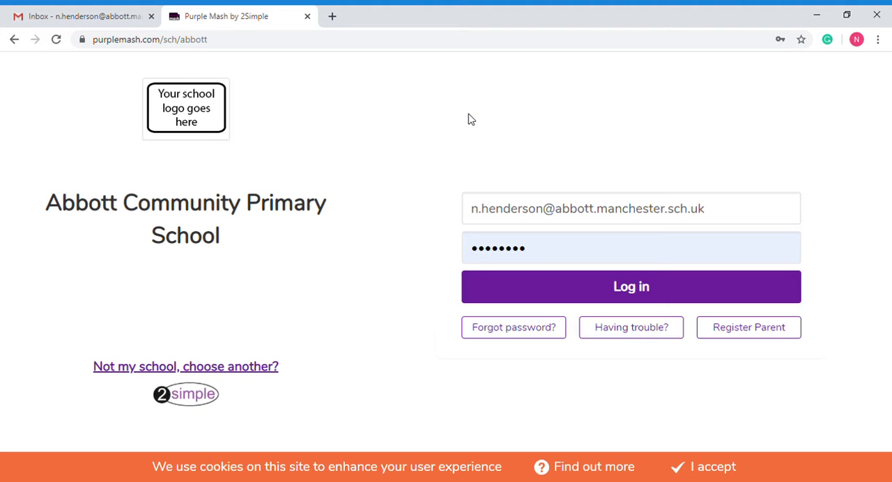
mouse_move(479, 130)
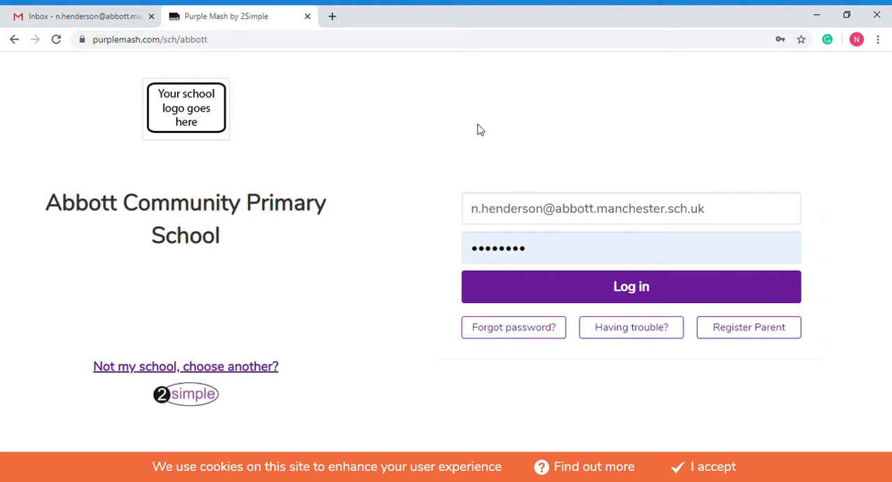
Step: Log in to Purple Mash with the saved school account to reach the home page
click(630, 287)
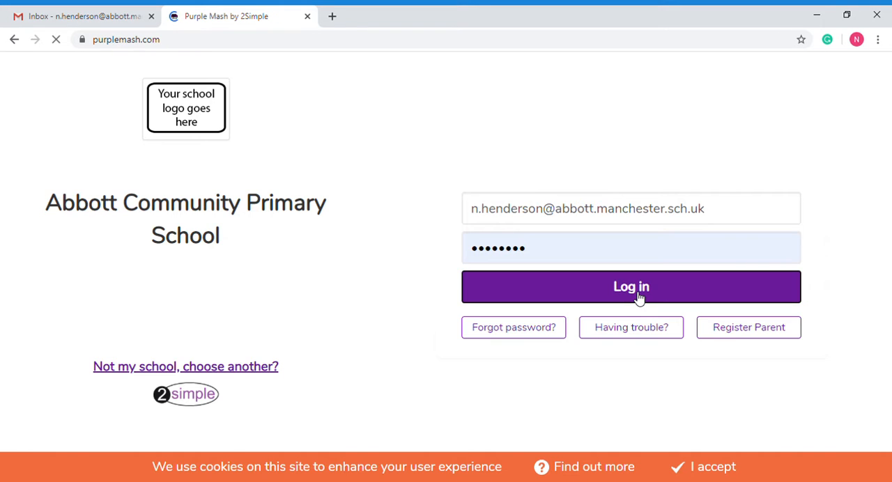
click(630, 288)
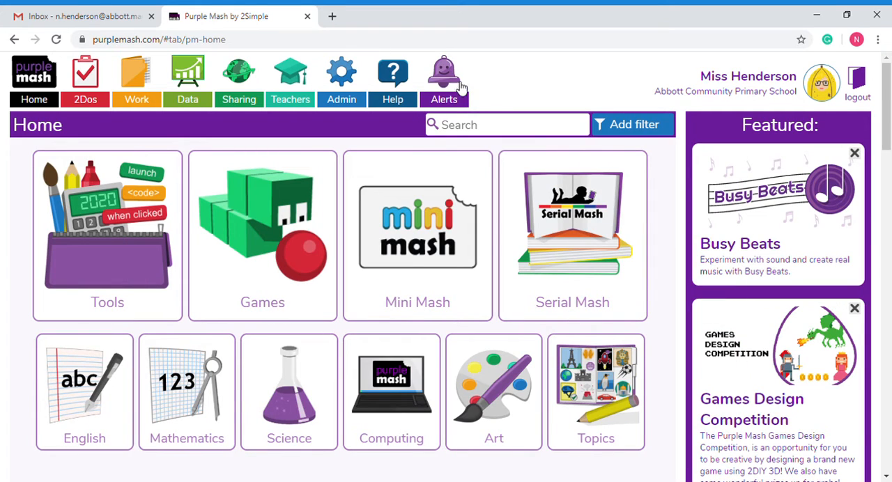
mouse_move(450, 86)
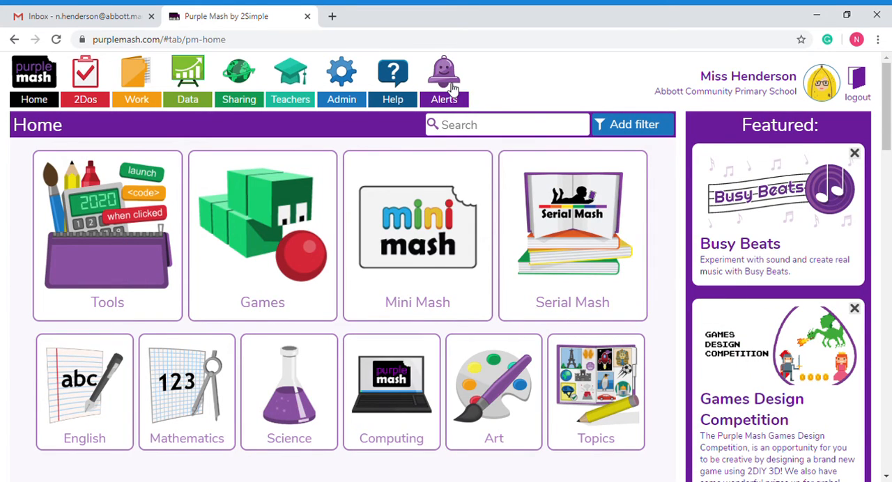
click(444, 77)
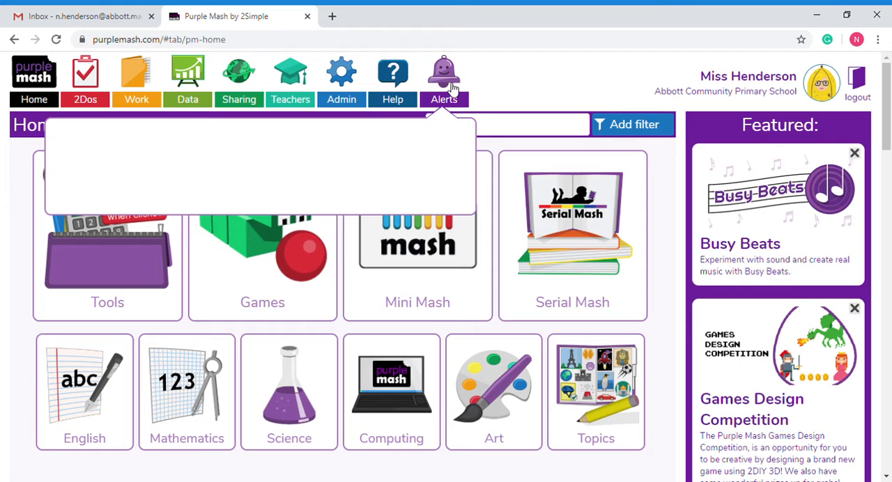
mouse_move(513, 83)
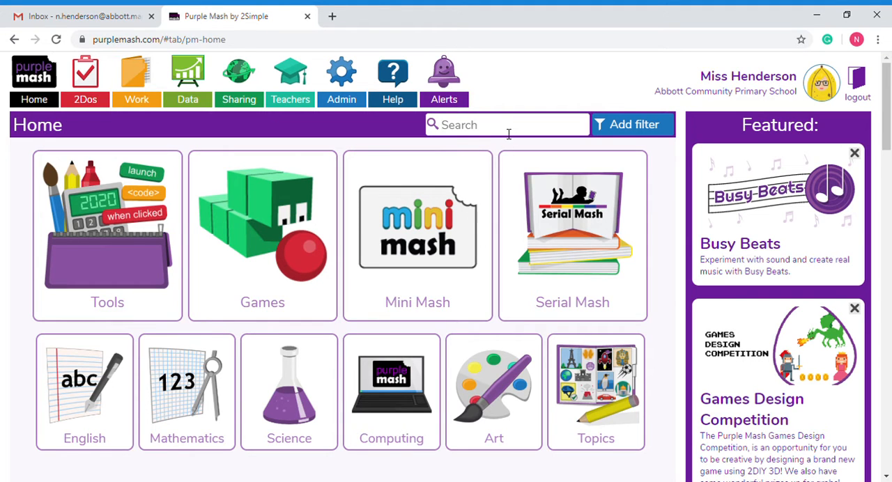
text(2connect)
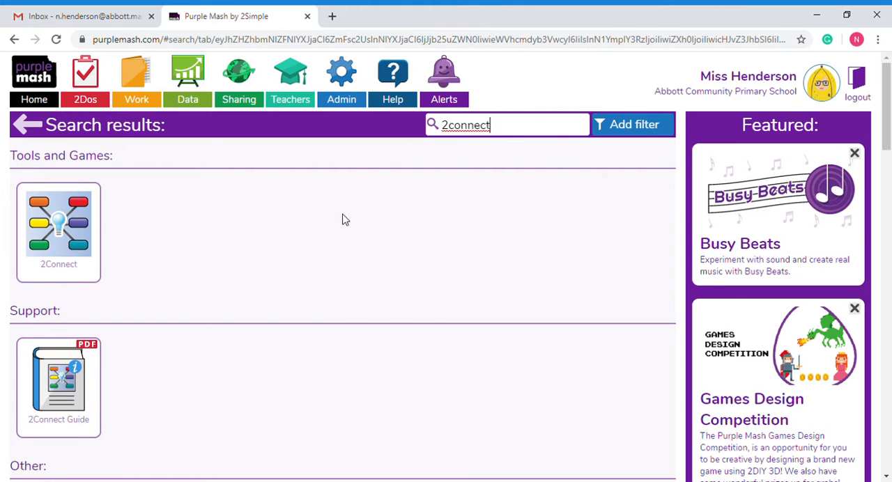
mouse_move(69, 235)
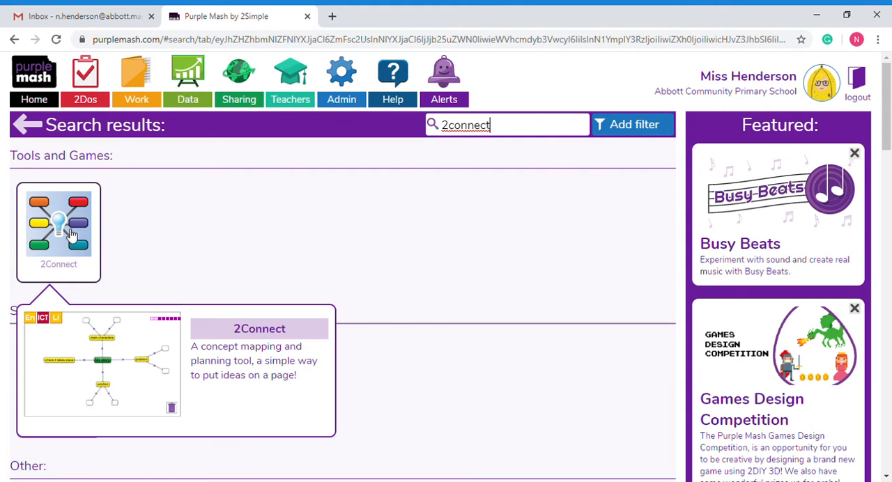
Step: Open the 2Connect tile from the search results and launch the app
click(58, 223)
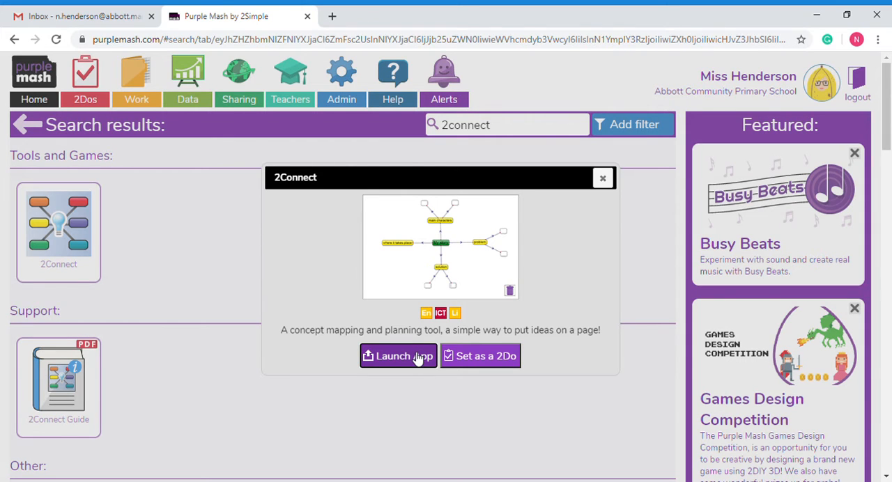
click(398, 357)
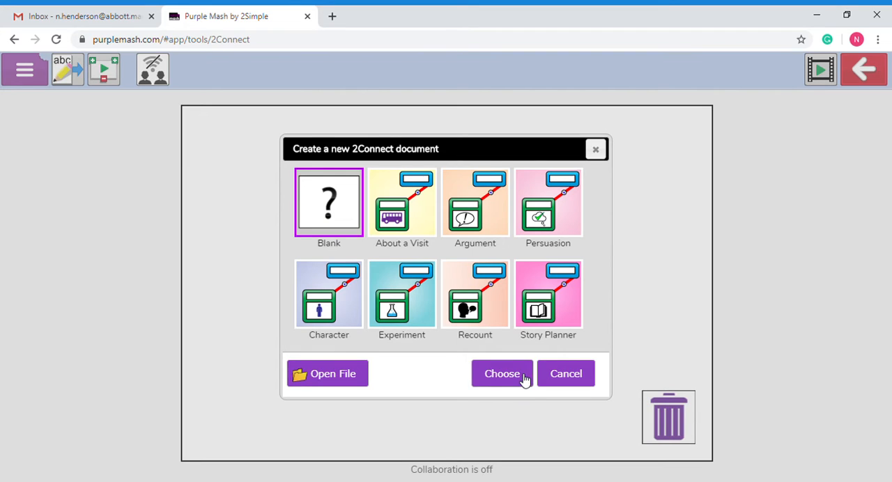
Step: Start a new blank 2Connect document from the document picker
click(502, 373)
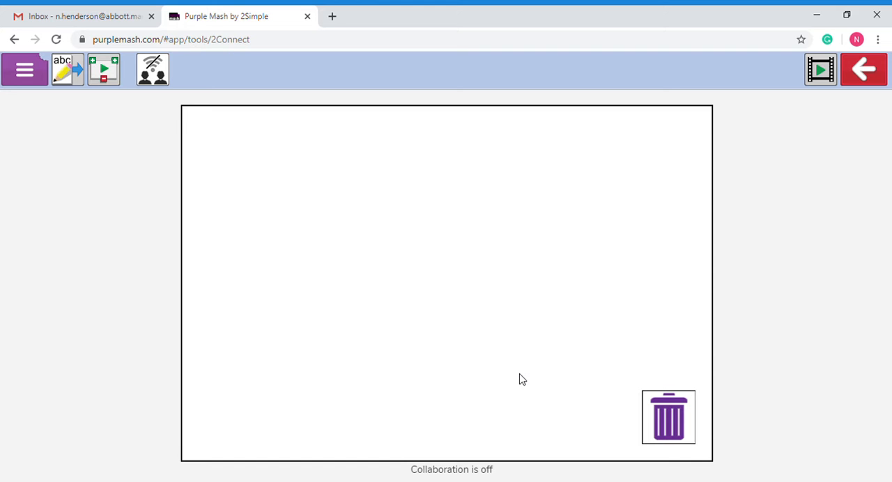
mouse_move(377, 283)
text(Help)
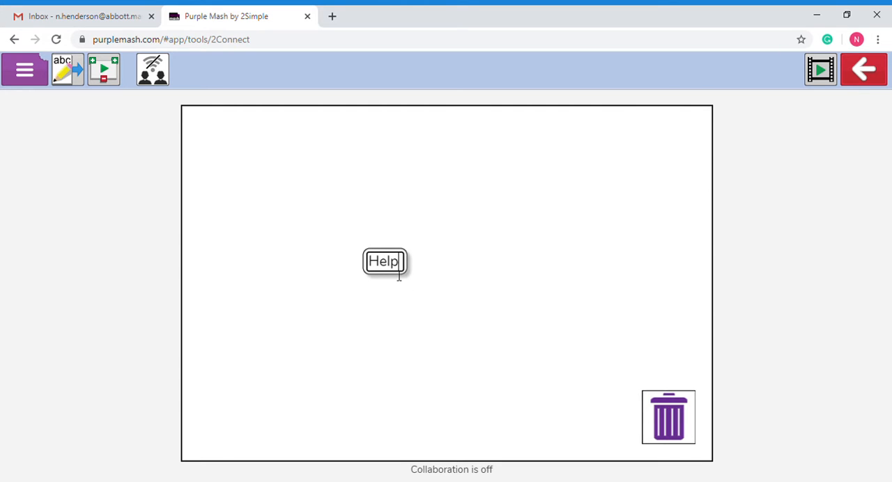
Step: Rewrite the first node's text from a 'How can we...' question to 'Help the environment'
key(Backspace)
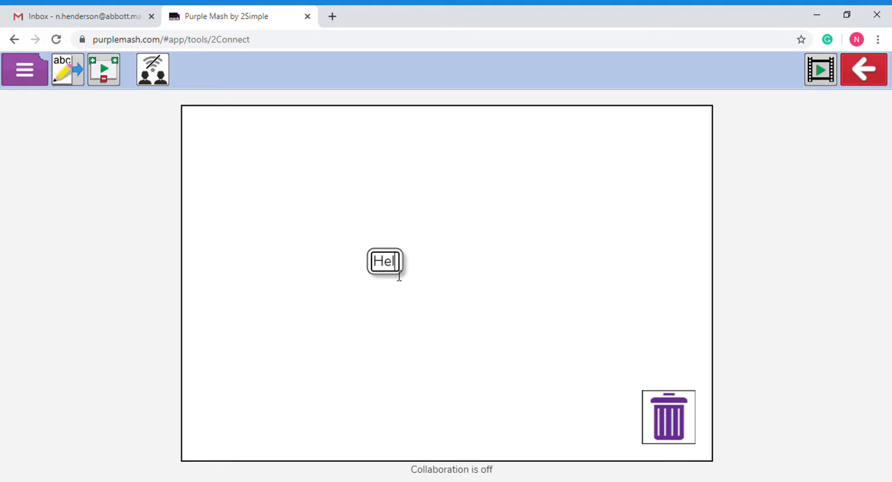
text(How can we)
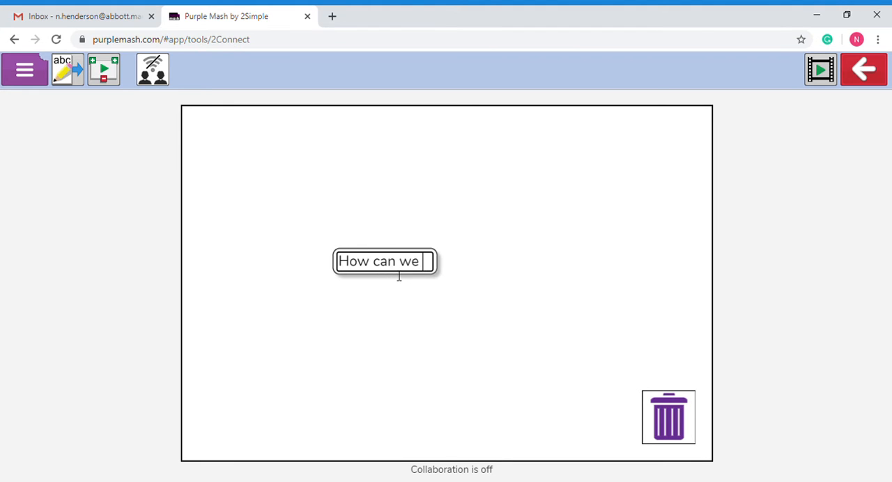
text(help the eni)
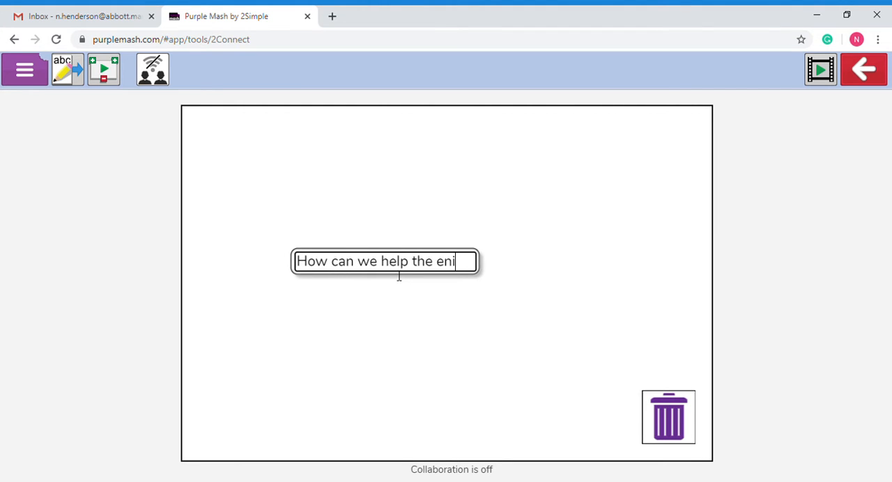
key(Backspace)
text(vironmen)
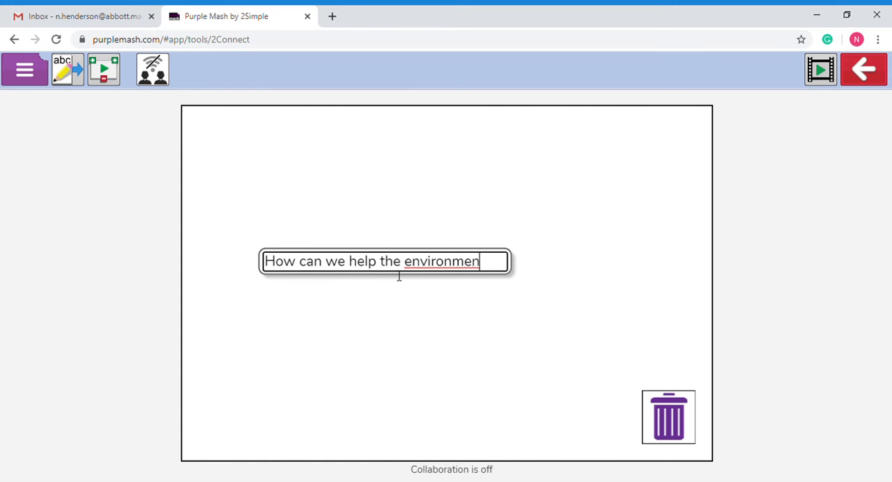
key(backspace)
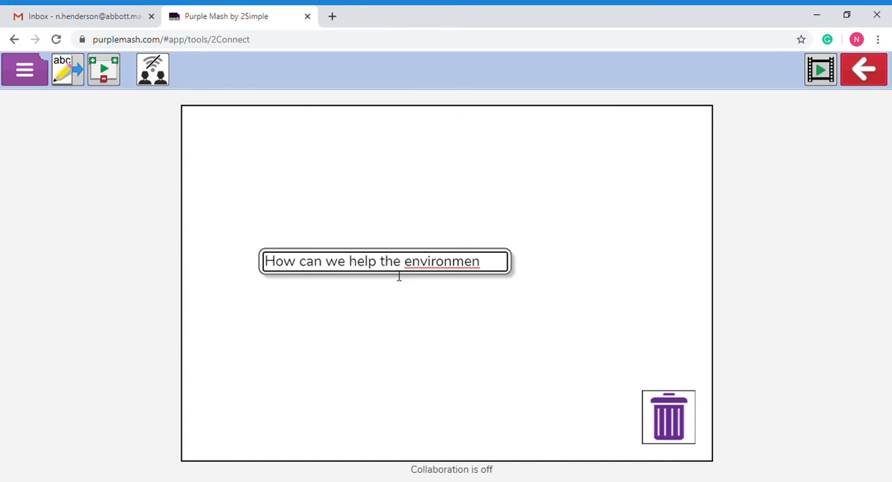
drag(340, 262, 488, 263)
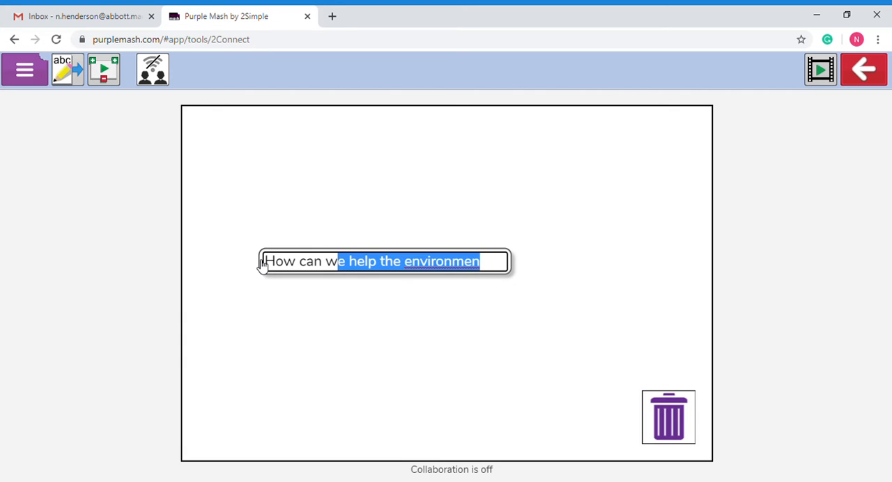
key(Delete)
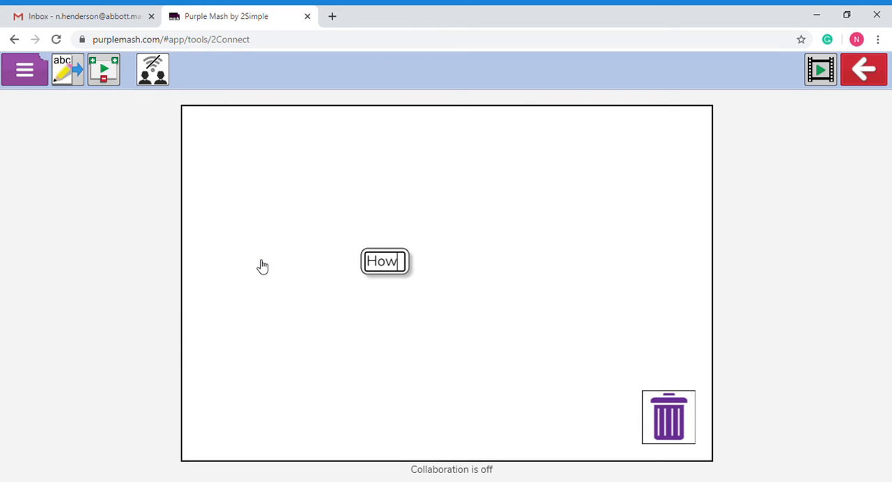
text(Help the)
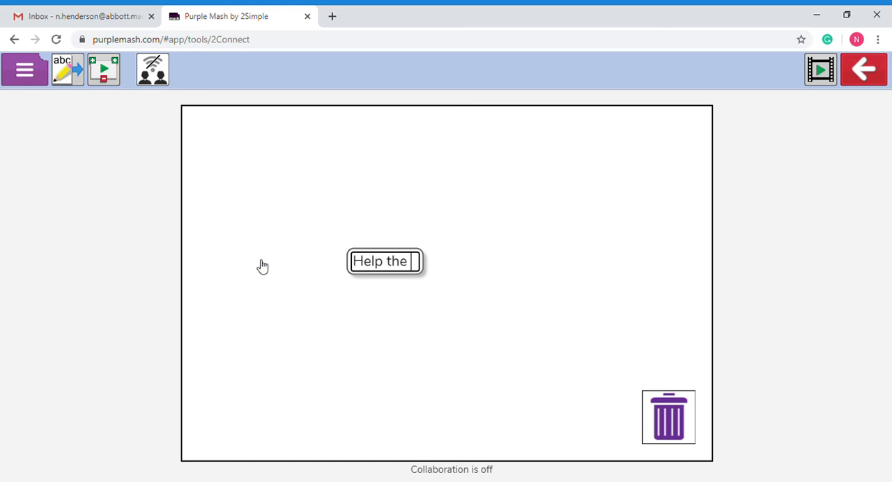
text(environment)
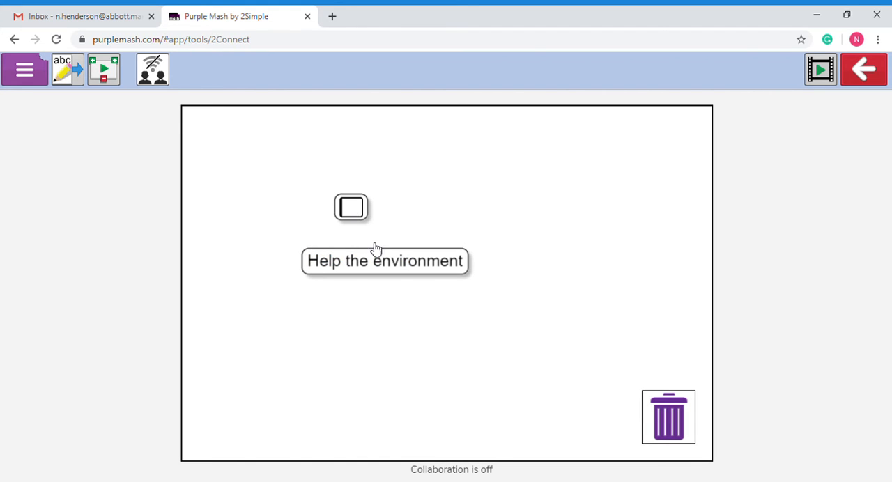
Step: Move the empty node to the right and the 'Help the environment' node toward the centre
drag(351, 206, 597, 229)
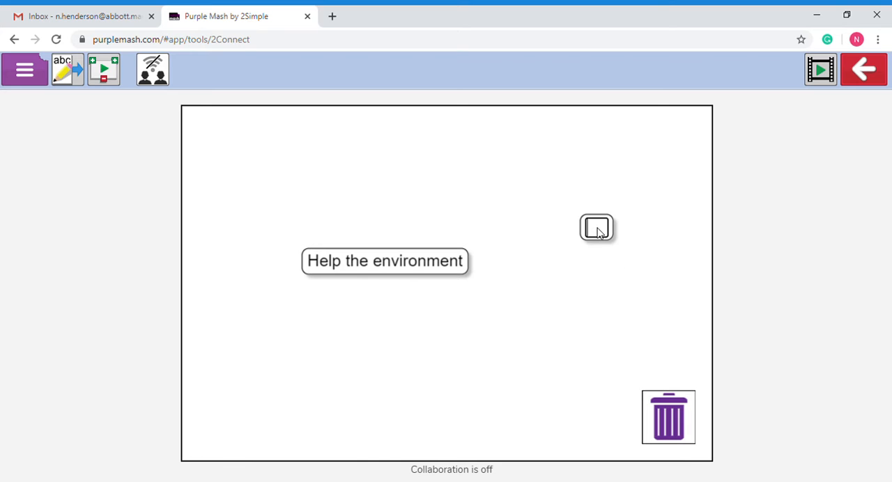
drag(596, 227, 317, 352)
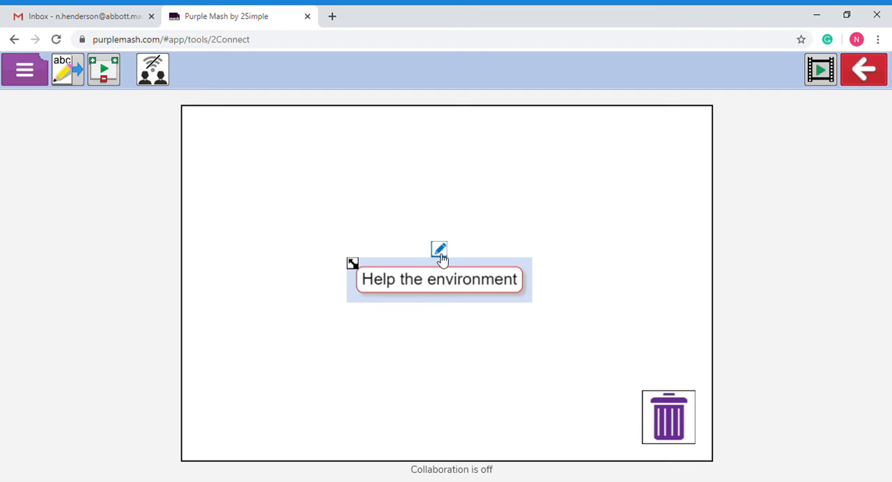
mouse_move(443, 256)
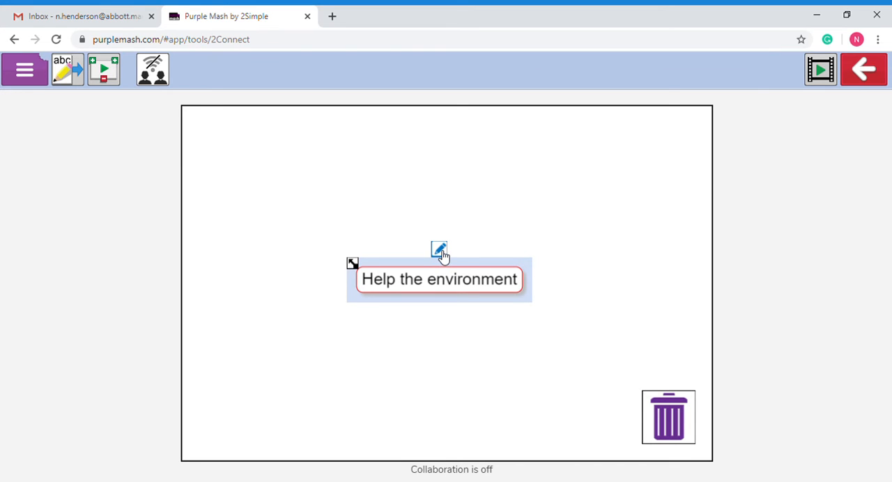
Step: Give the 'Help the environment' node a cow picture and red colour, checking the sound list
click(439, 249)
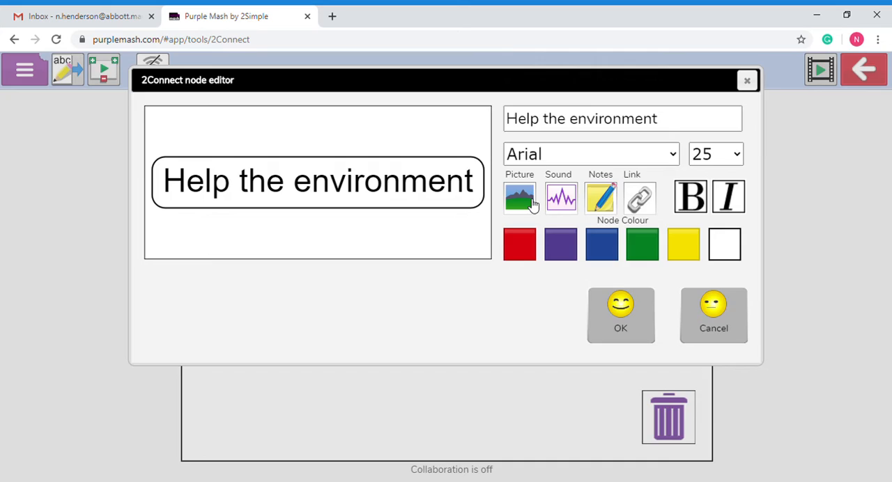
click(519, 198)
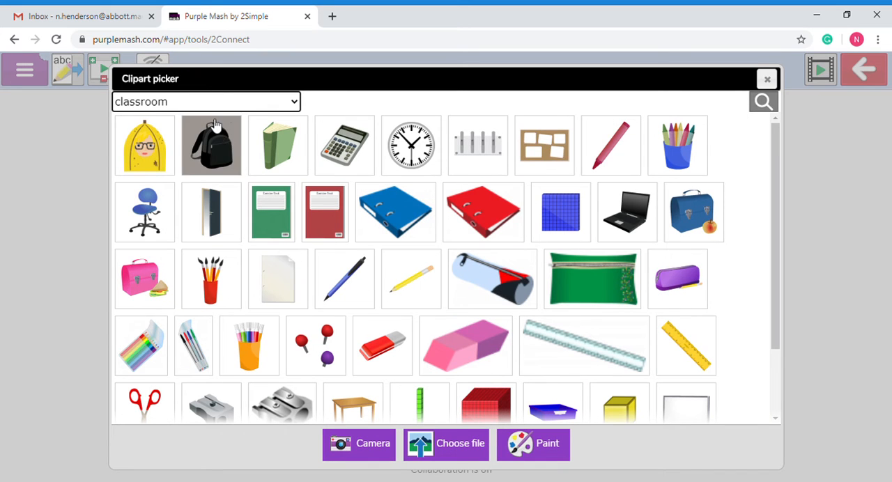
mouse_move(192, 247)
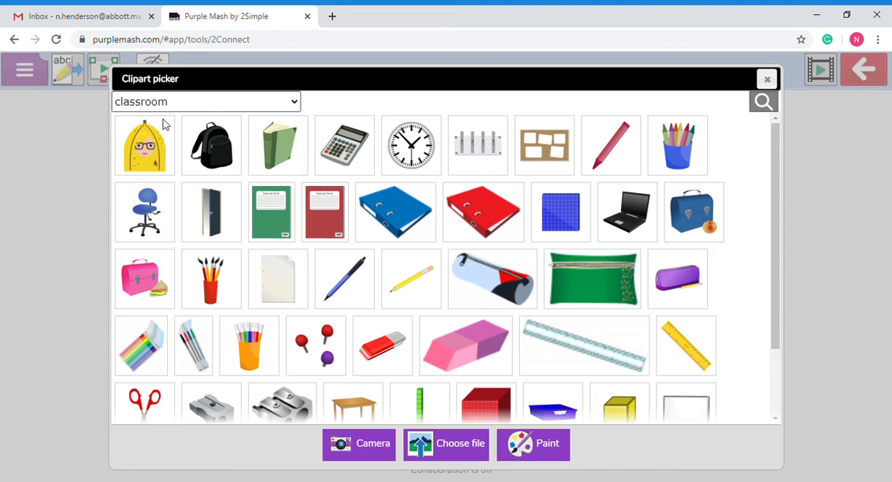
click(207, 100)
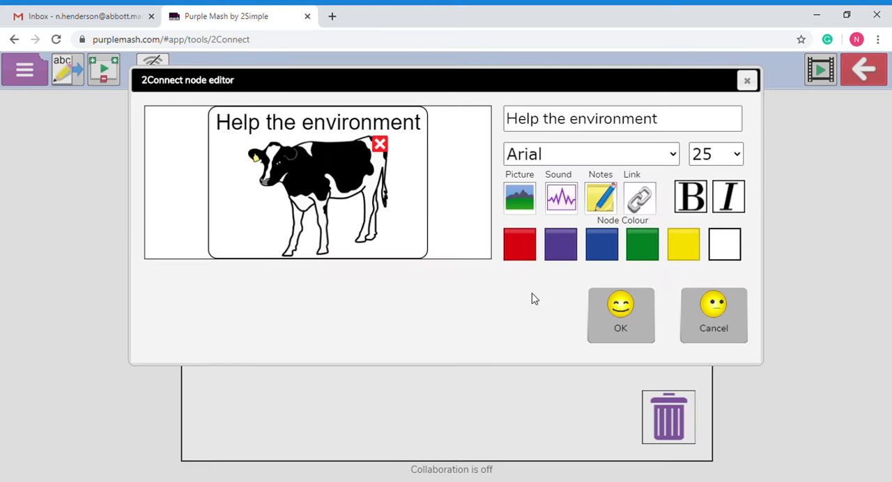
mouse_move(356, 271)
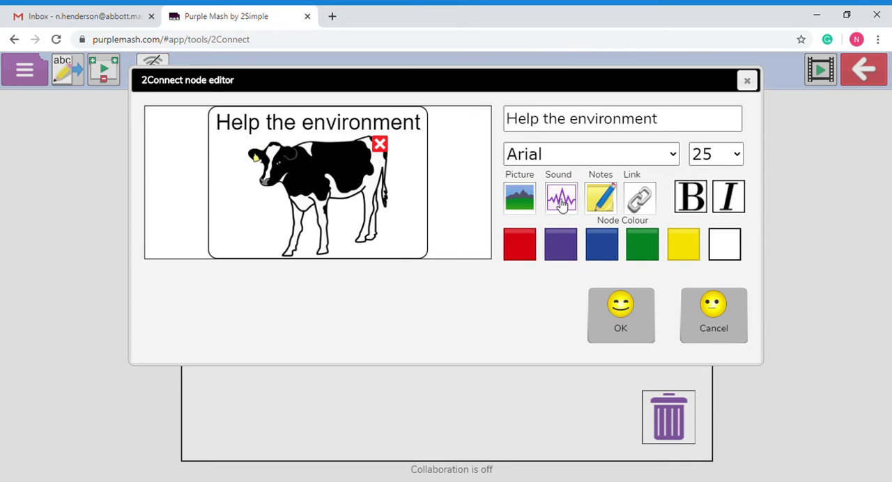
click(560, 199)
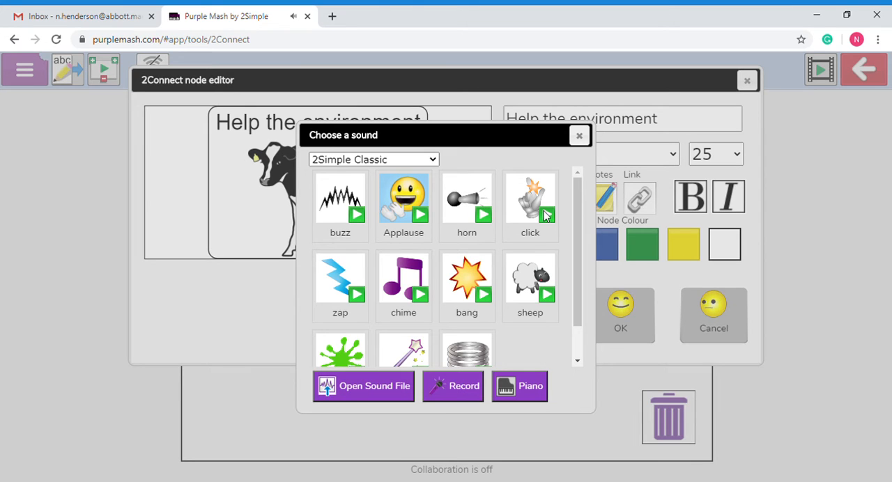
mouse_move(488, 304)
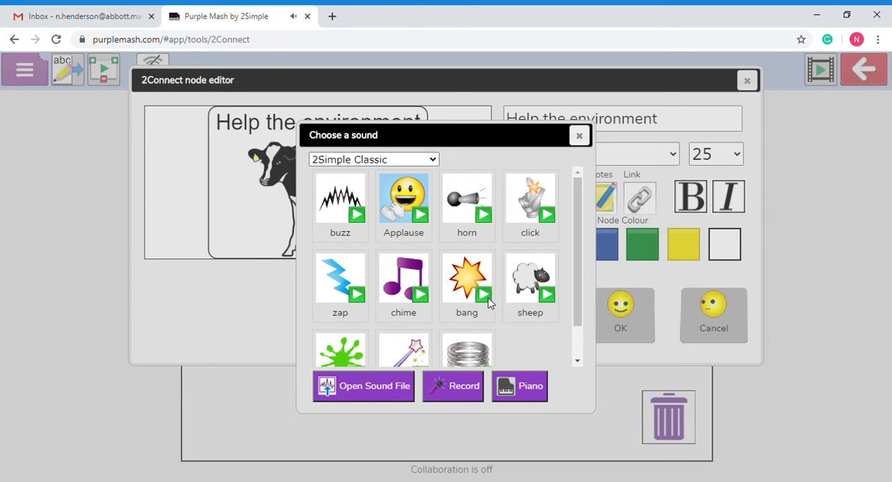
mouse_move(463, 396)
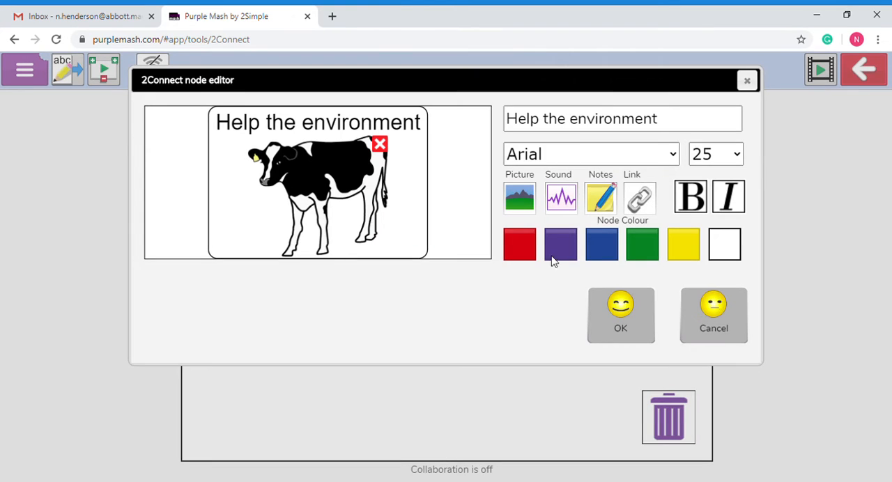
click(518, 246)
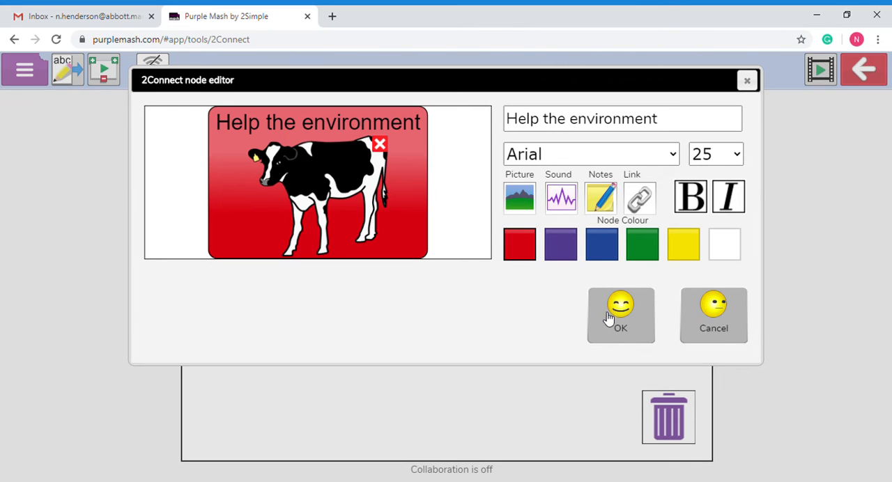
click(621, 315)
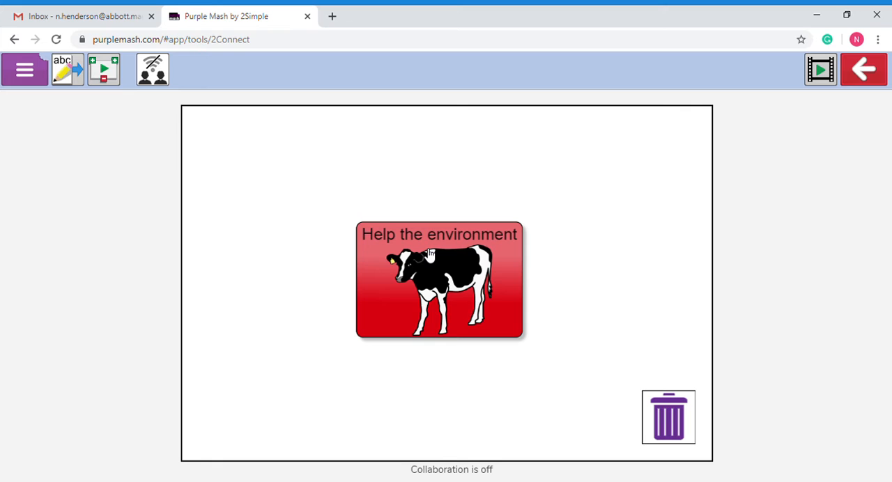
mouse_move(235, 161)
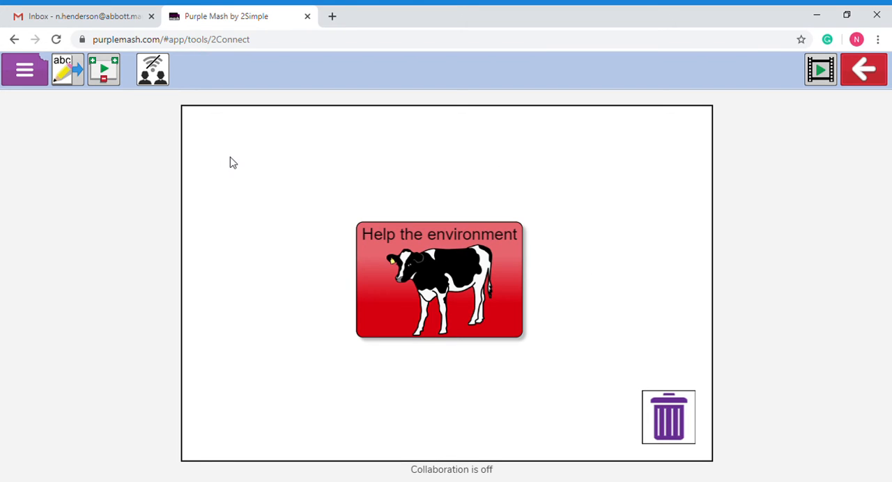
mouse_move(273, 182)
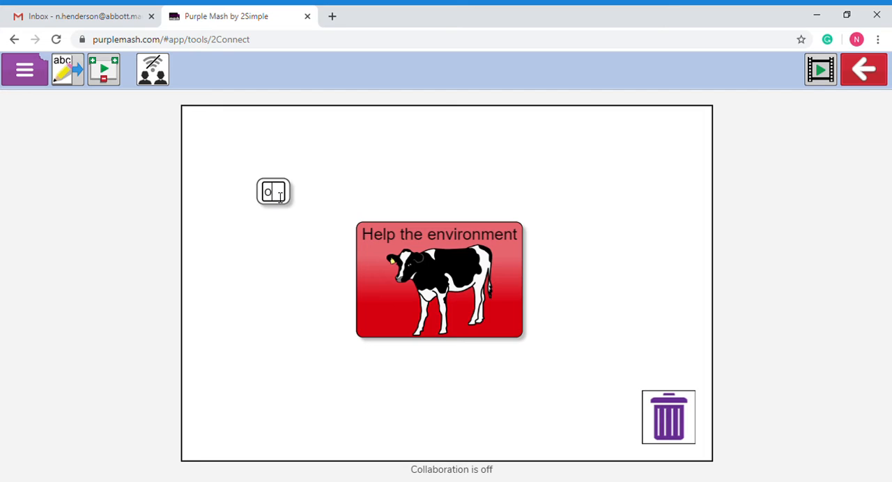
Step: Add a new text node reading 'outside' near the central node
text(outside)
text(travel)
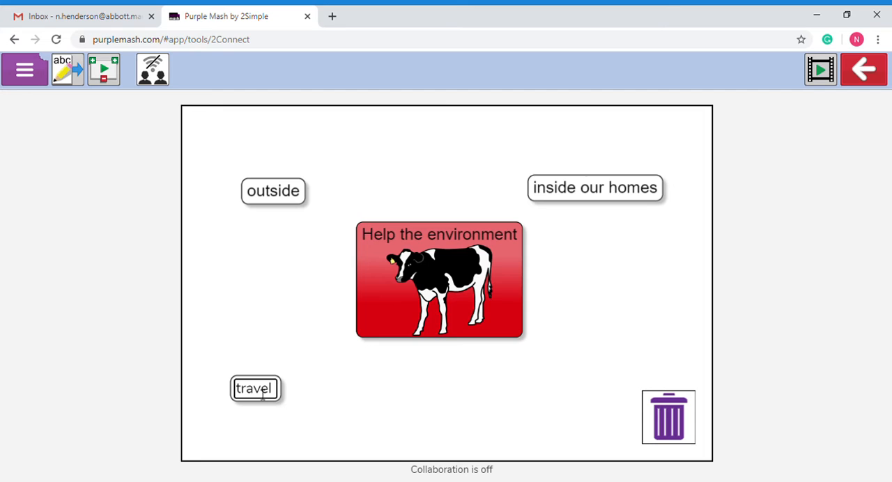
mouse_move(307, 180)
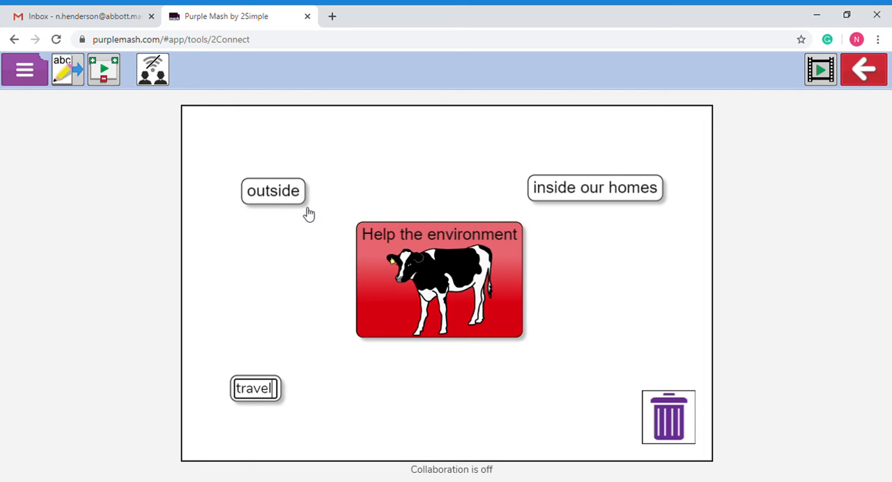
mouse_move(481, 283)
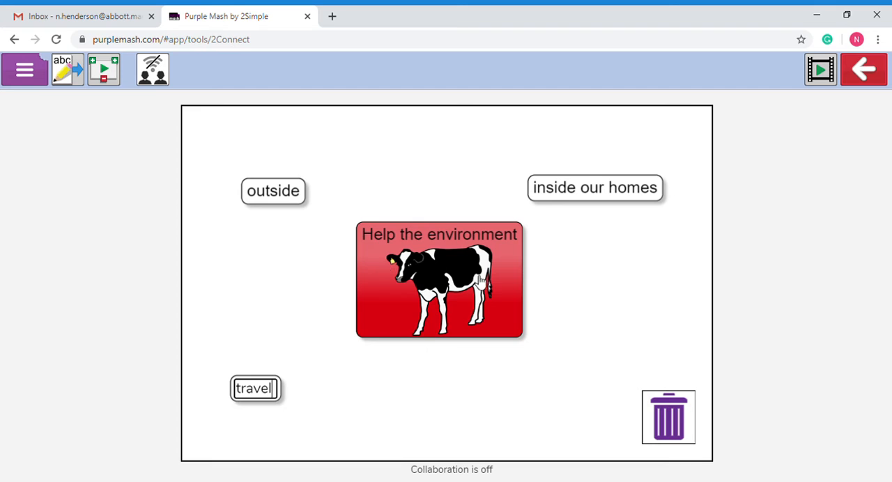
mouse_move(474, 234)
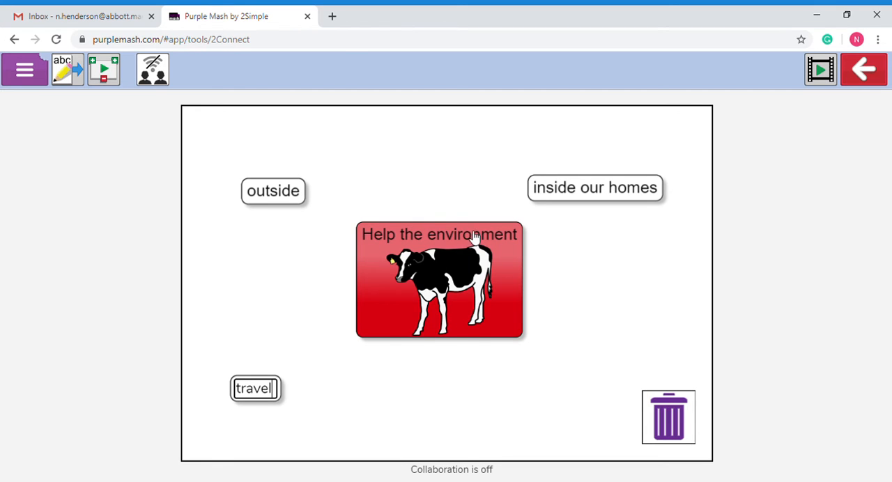
mouse_move(357, 218)
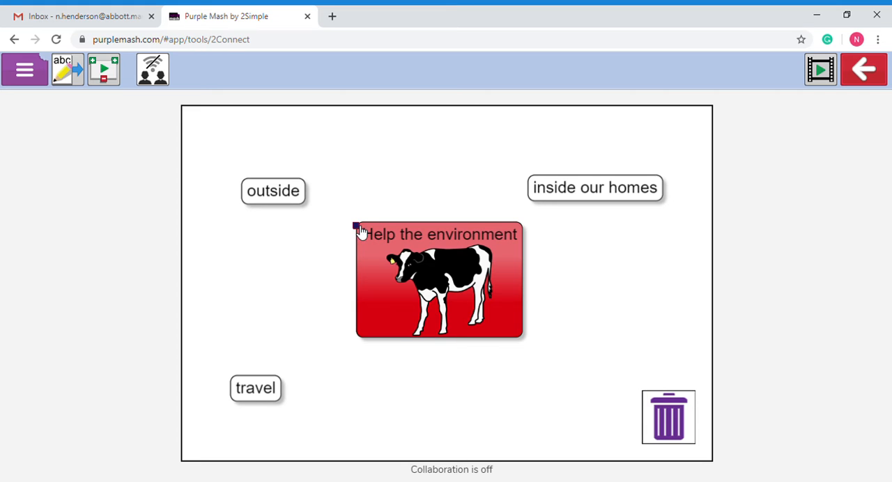
Step: Link the central node to 'outside' and the other subcategory nodes with arrows
drag(357, 231, 315, 209)
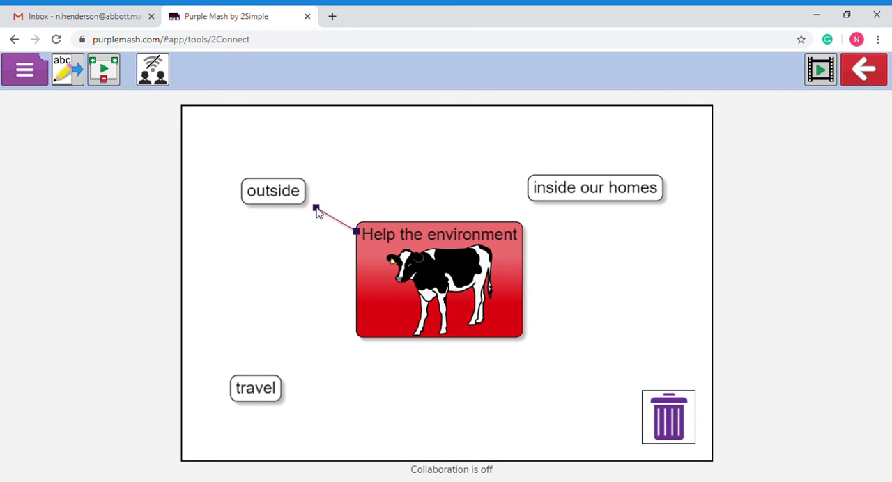
drag(315, 211, 304, 204)
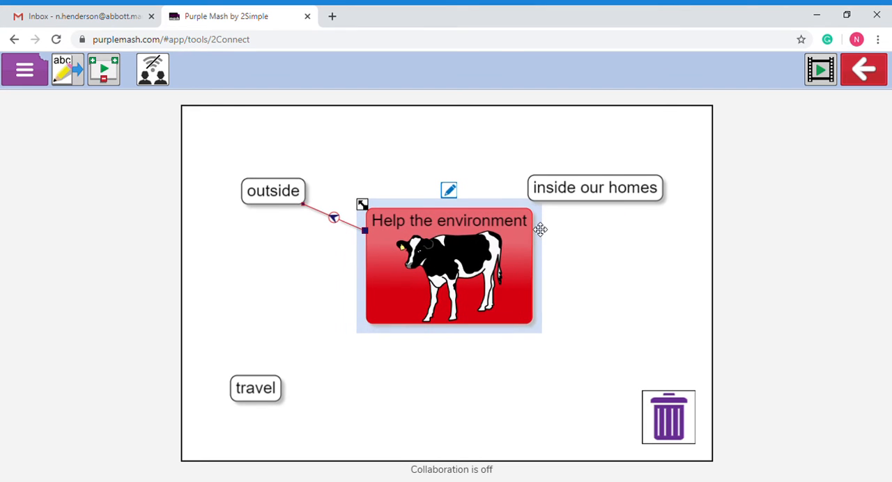
drag(541, 231, 441, 241)
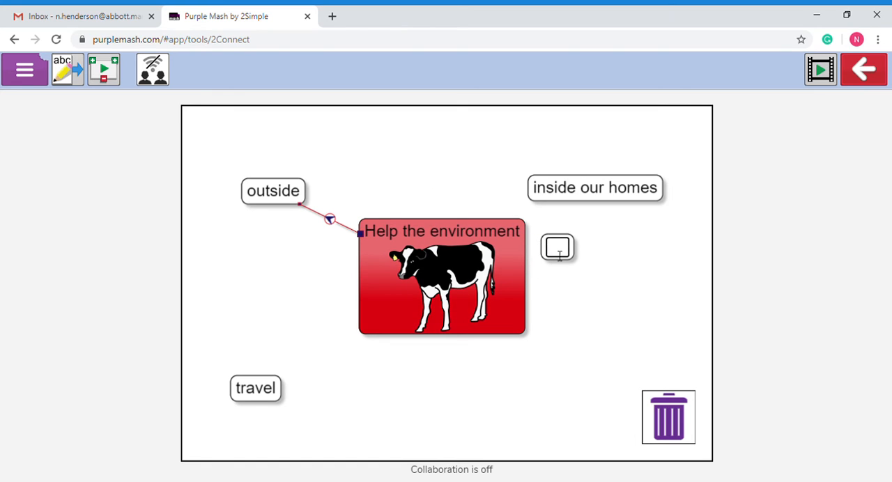
mouse_move(518, 228)
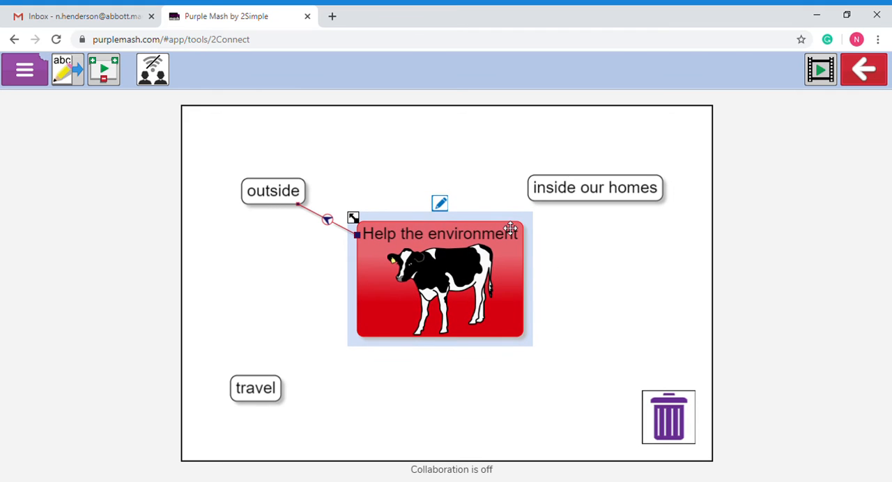
mouse_move(516, 230)
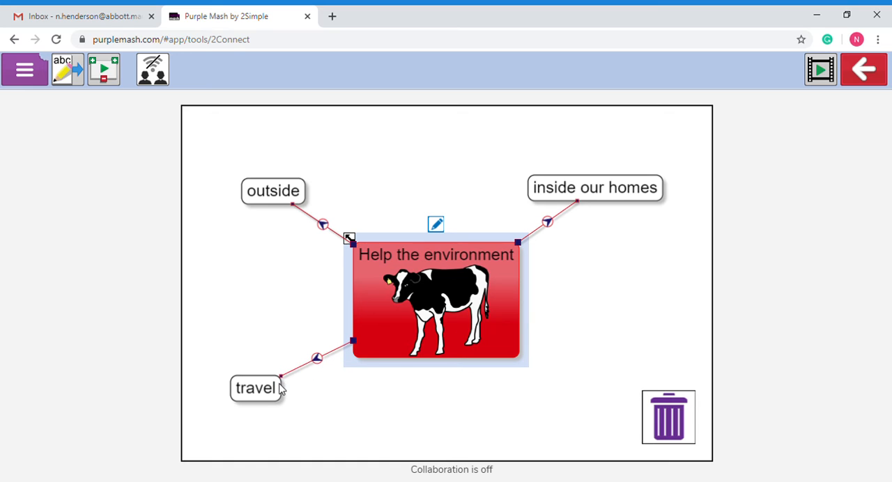
click(594, 187)
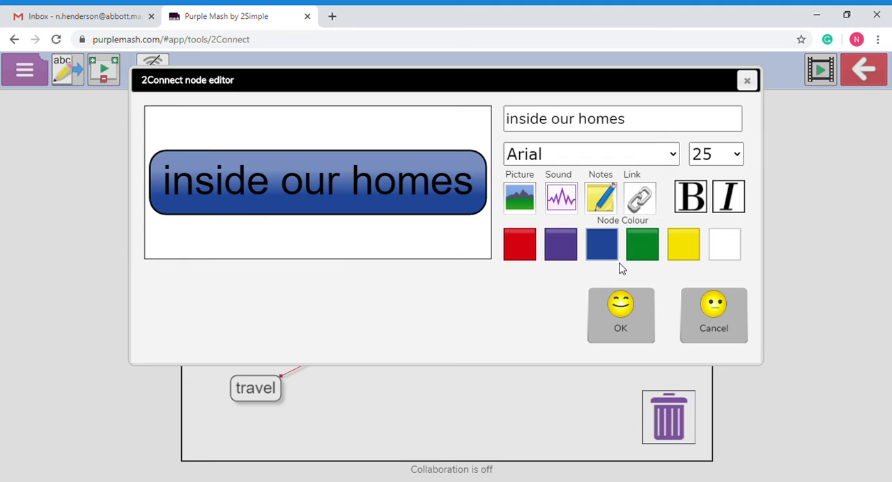
Step: Colour 'inside our homes' blue, 'outside' yellow and 'travel' green via each node's editor
click(621, 315)
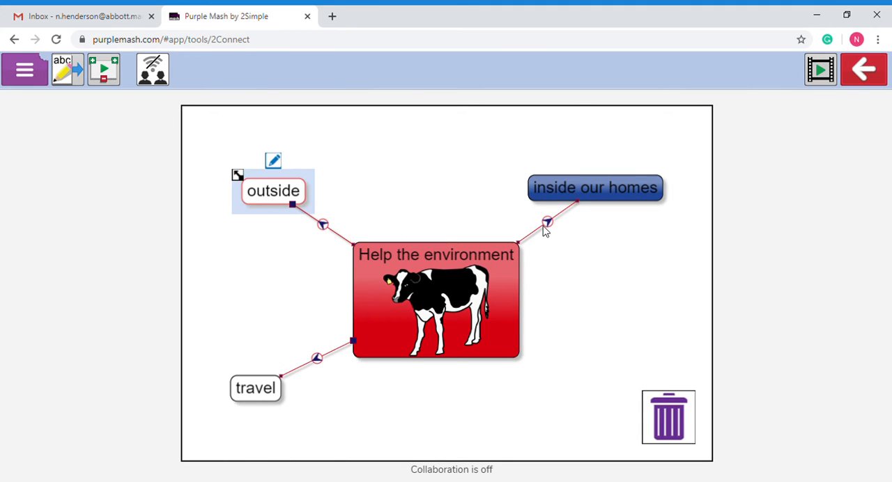
double_click(273, 191)
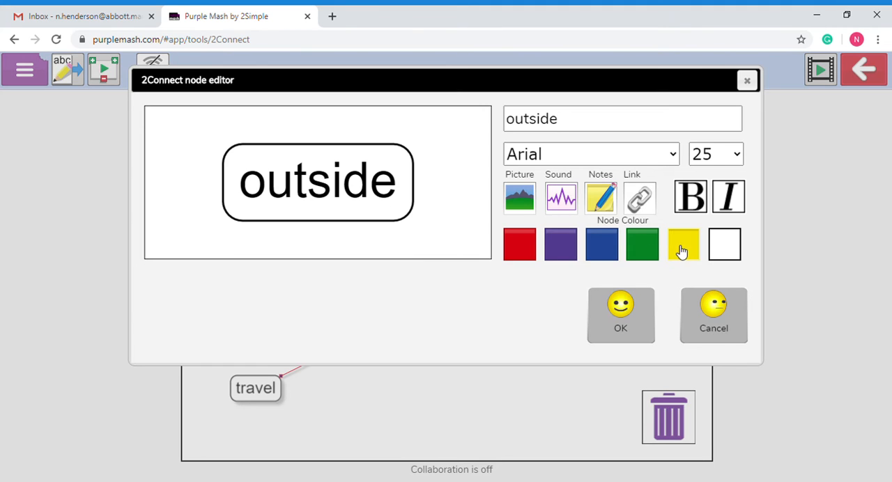
click(621, 315)
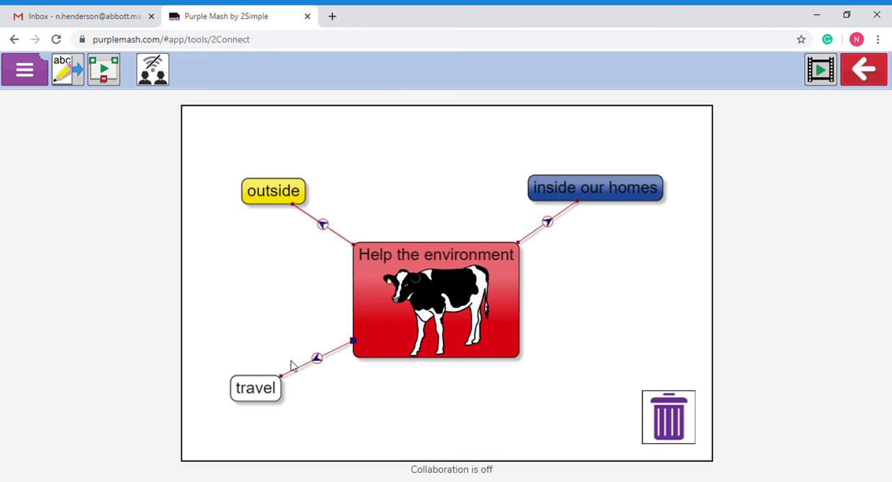
click(255, 388)
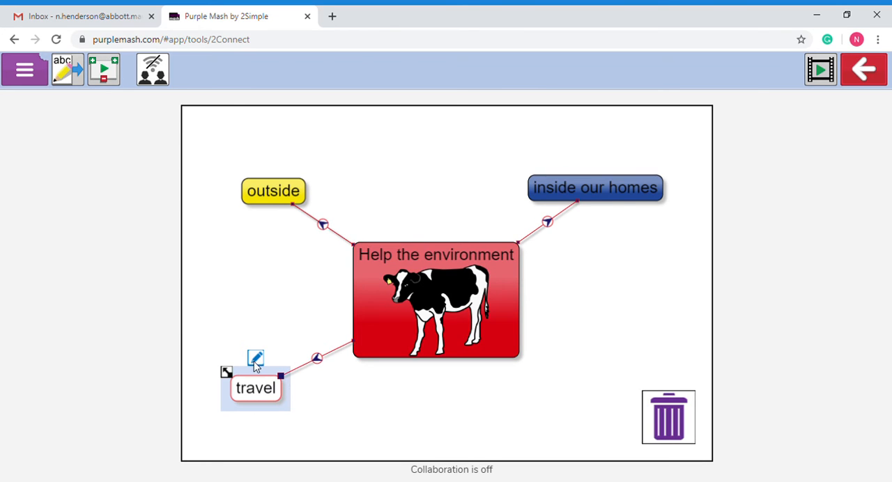
click(255, 358)
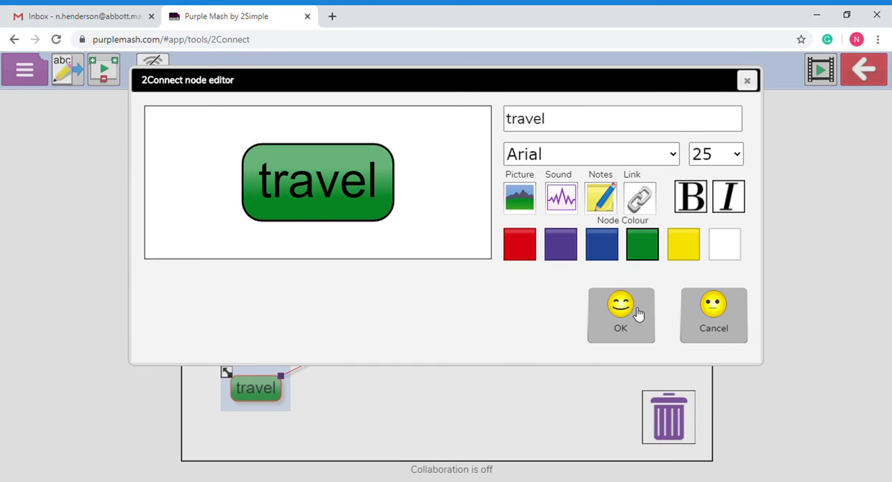
click(621, 316)
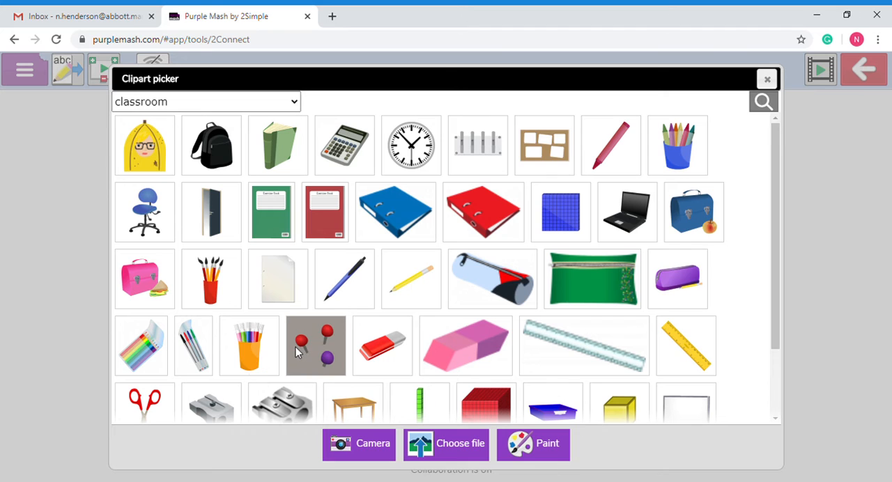
Step: Give the green 'travel' node a bus clipart picture and confirm it
click(206, 102)
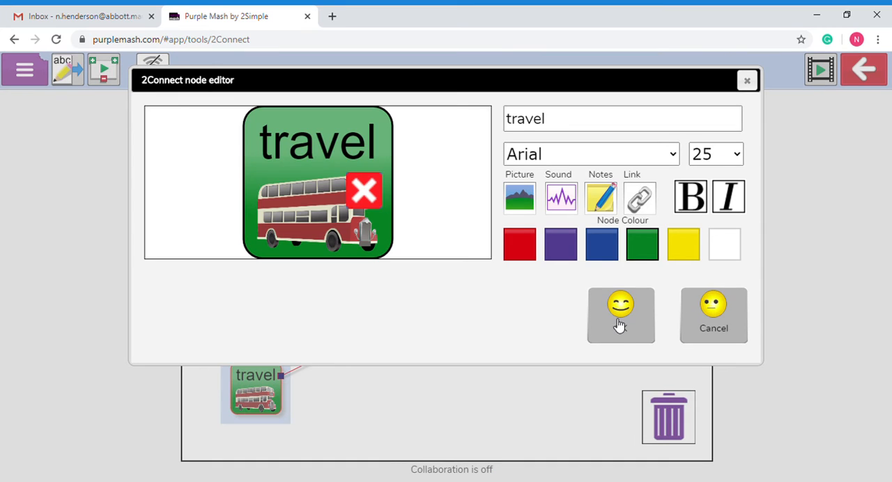
click(620, 315)
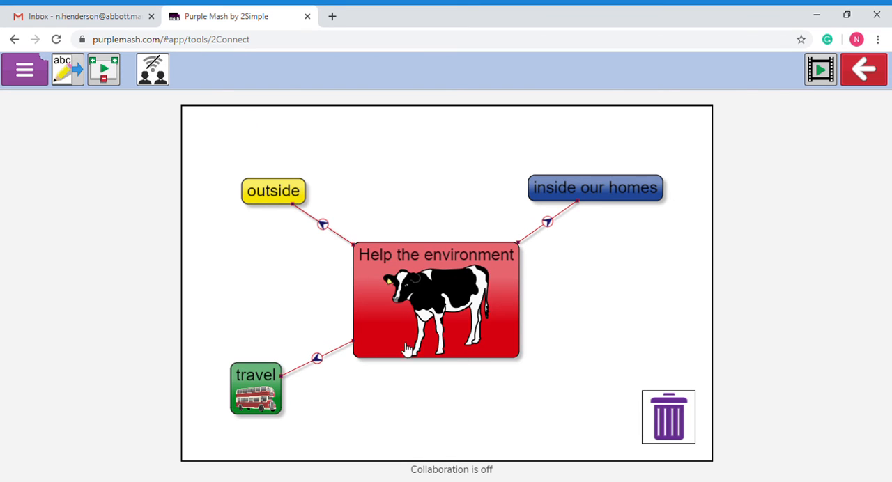
mouse_move(649, 327)
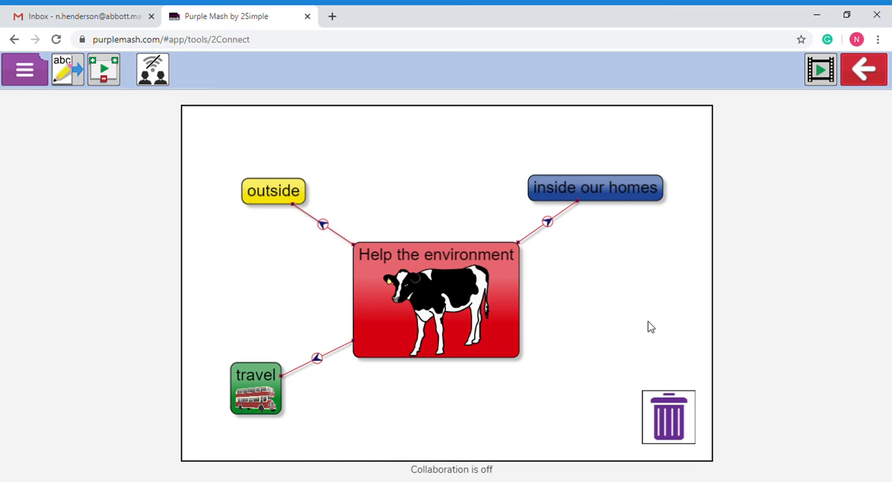
mouse_move(608, 186)
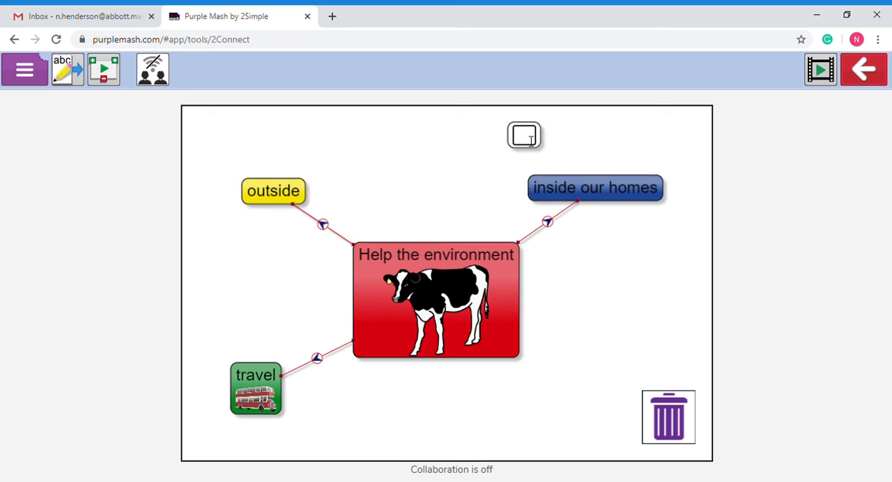
Step: Add 'turn lights off' and 'shower instead of bath' nodes linked to 'inside our homes'
text(turn lights off)
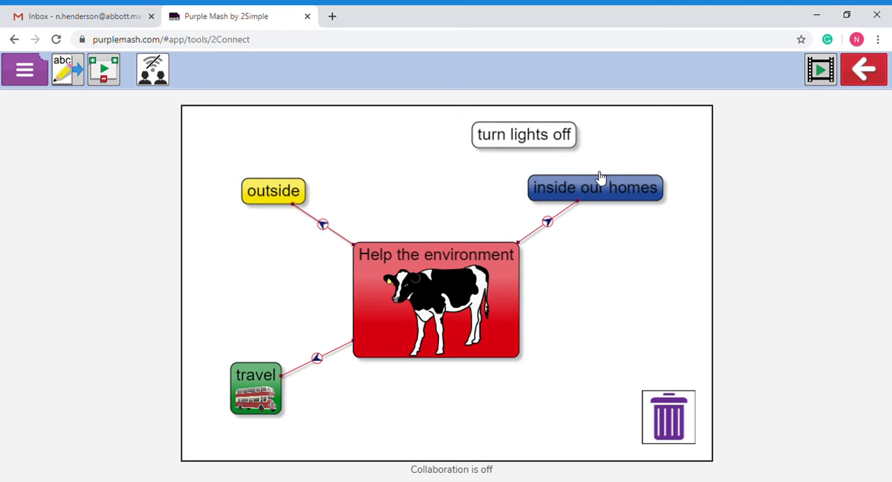
mouse_move(564, 154)
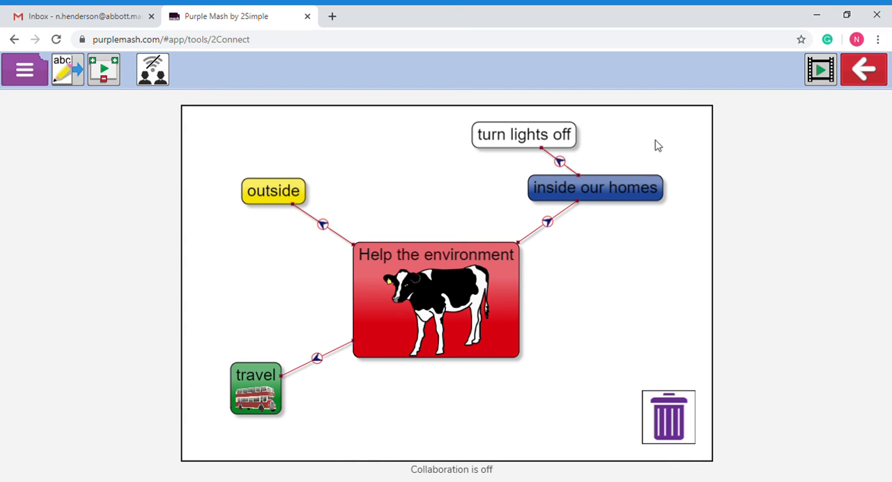
mouse_move(645, 142)
text(shower instead of bath)
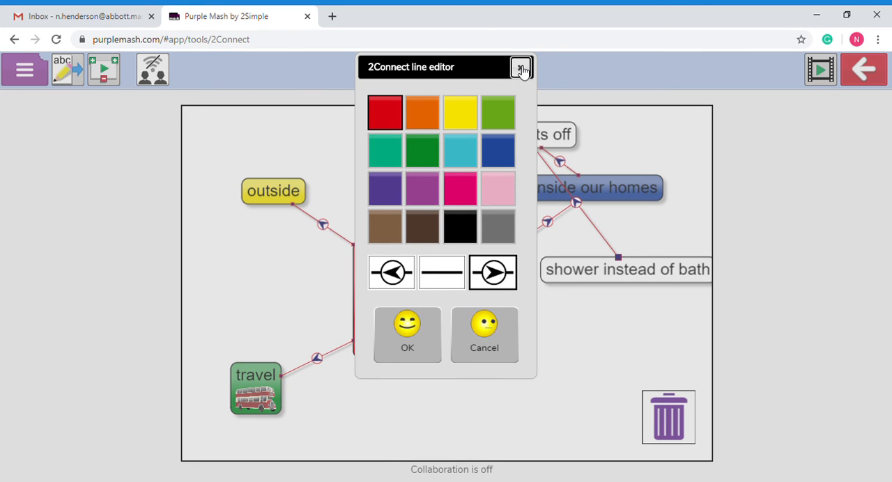
click(521, 67)
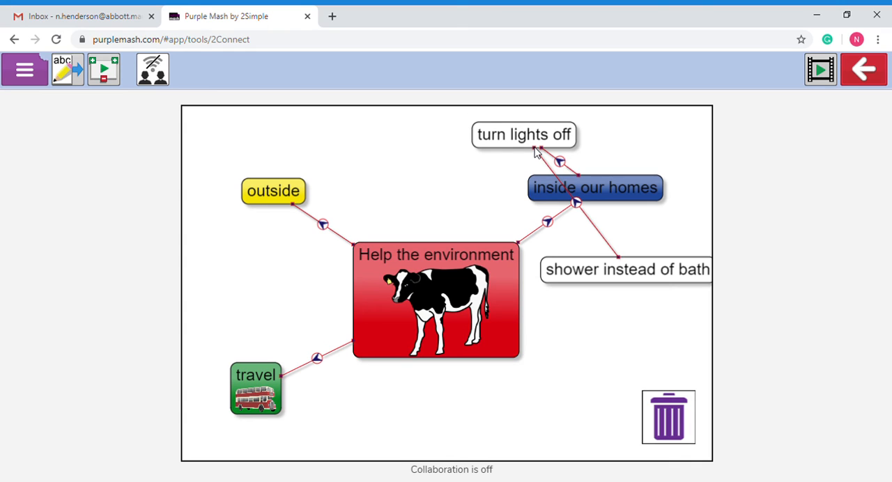
mouse_move(586, 221)
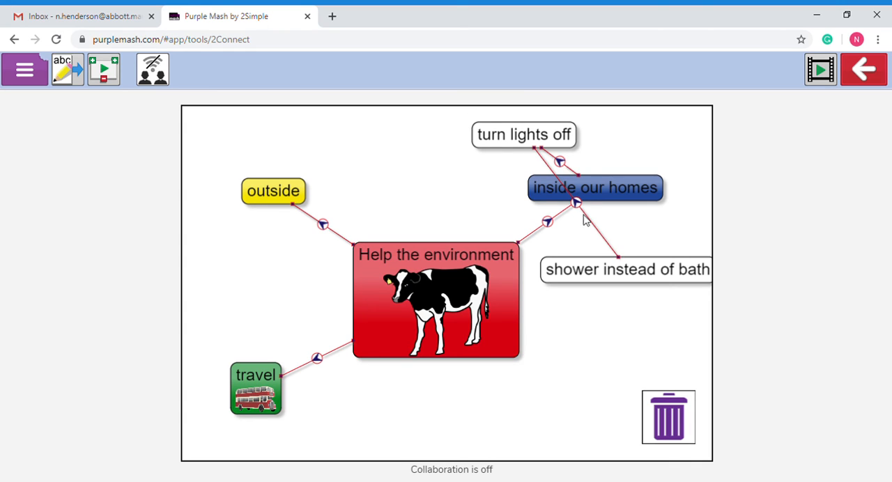
drag(606, 203, 663, 262)
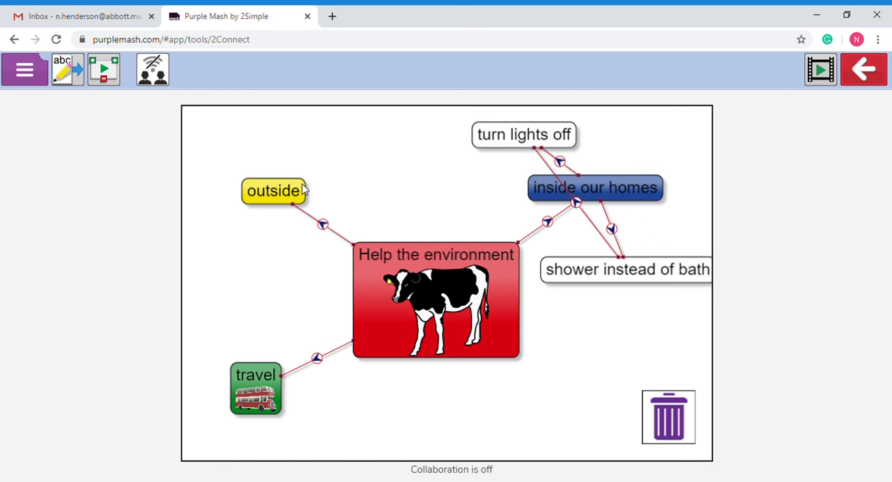
mouse_move(235, 143)
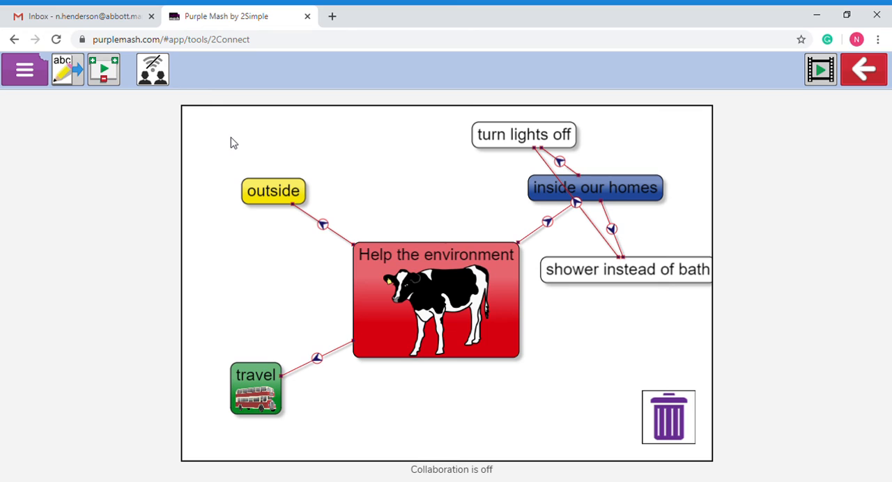
mouse_move(254, 246)
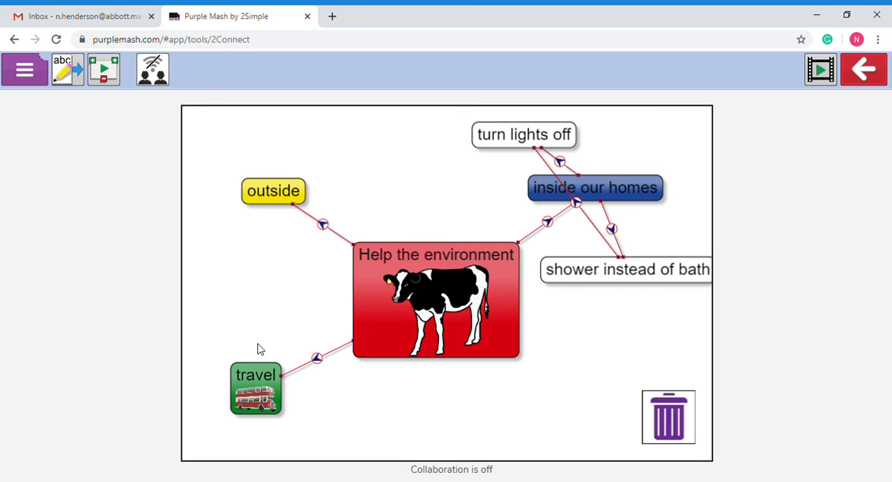
mouse_move(329, 415)
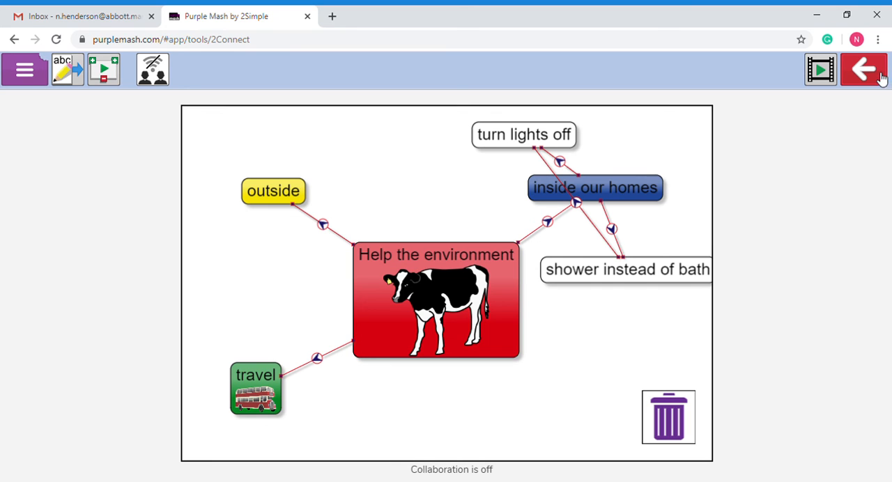
Step: Save and exit the concept map, search '2connect', and show the 2Dos list of assigned tasks
click(865, 69)
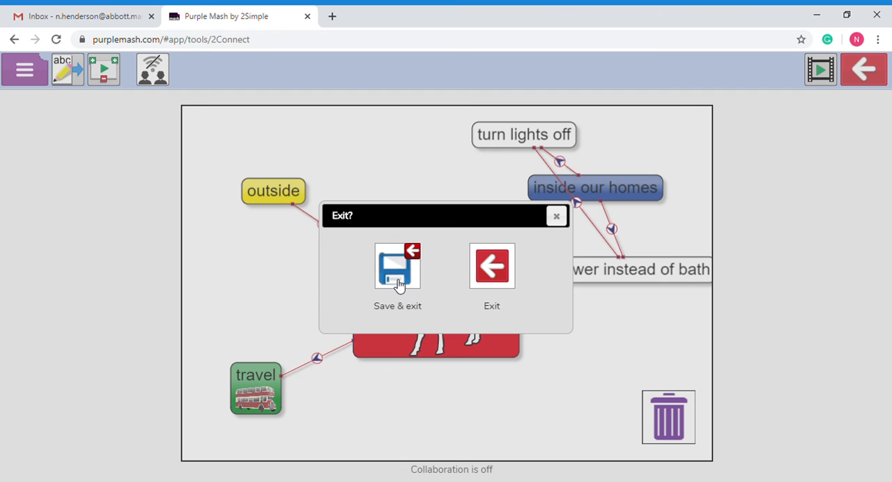
mouse_move(239, 92)
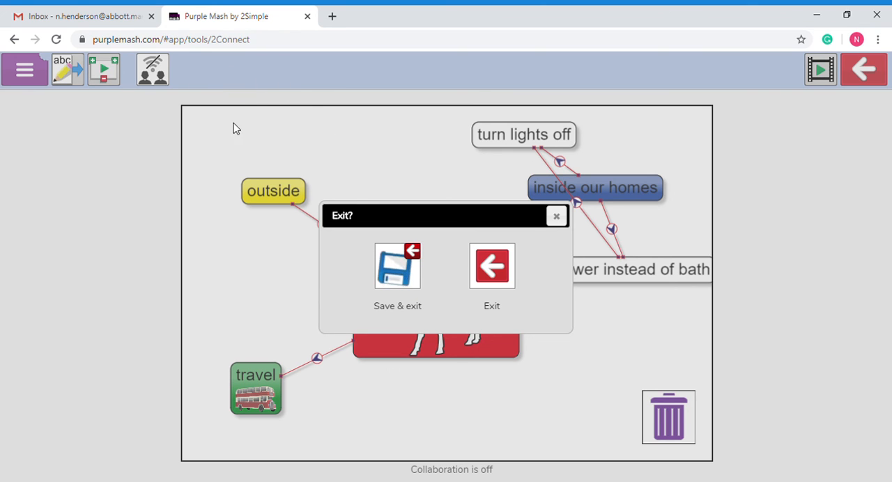
click(491, 266)
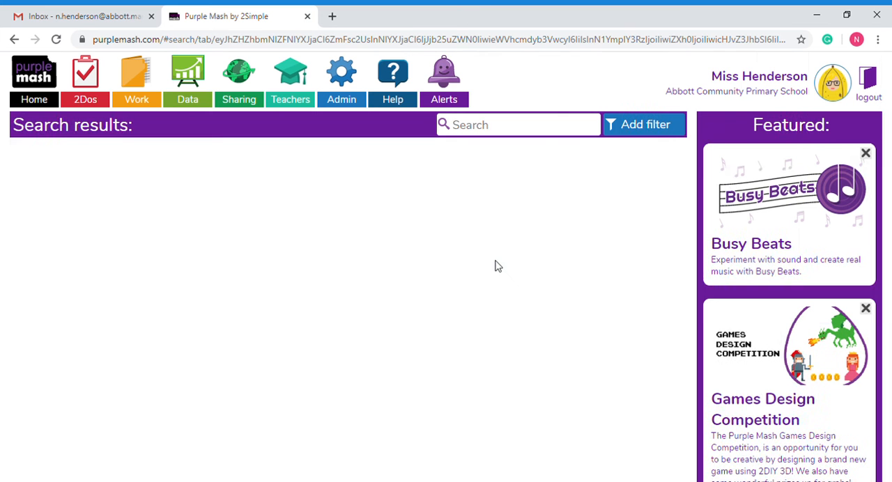
text(2connect)
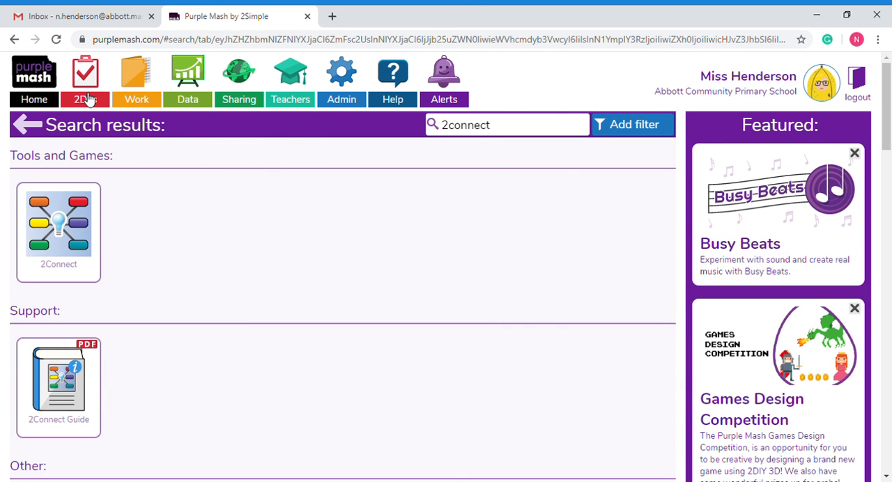
mouse_move(87, 97)
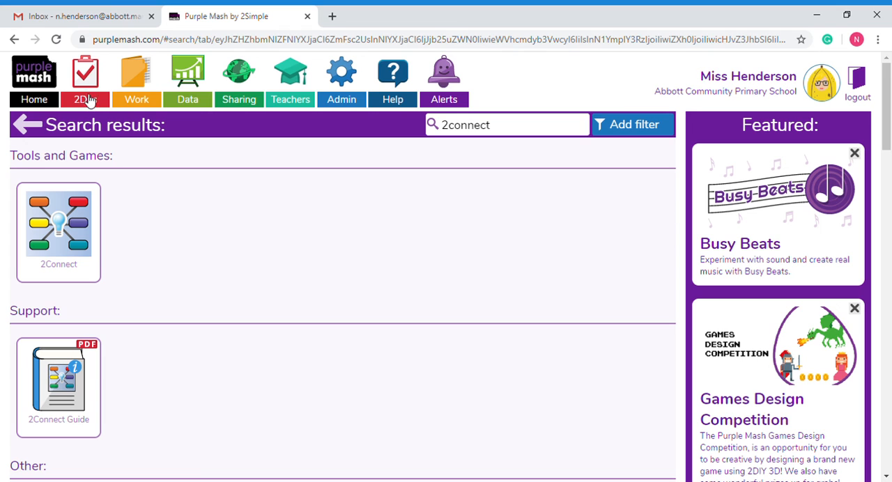
click(85, 79)
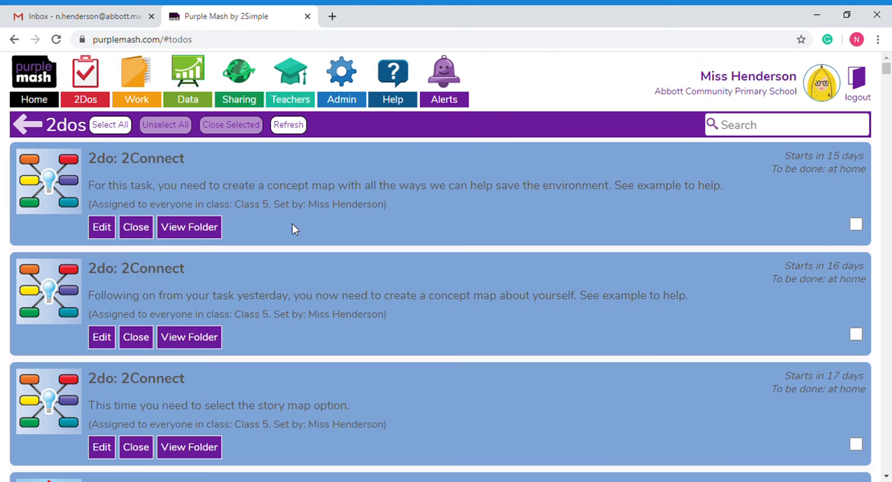
mouse_move(298, 240)
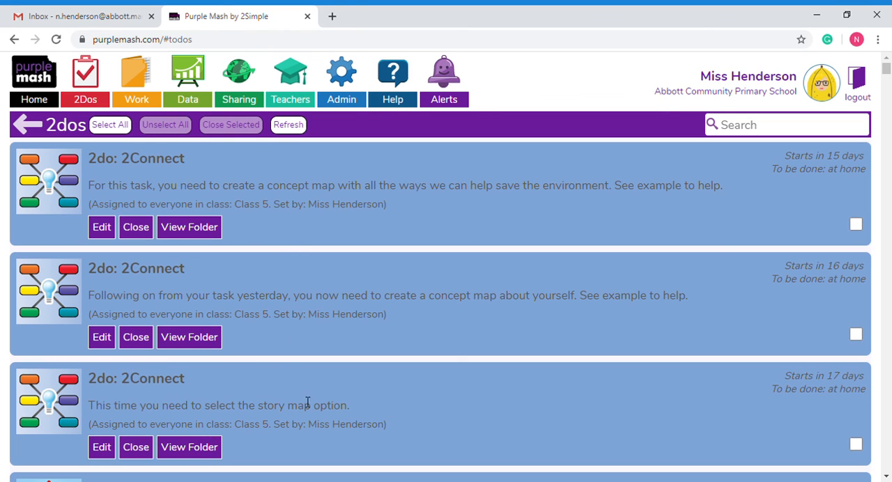
mouse_move(681, 137)
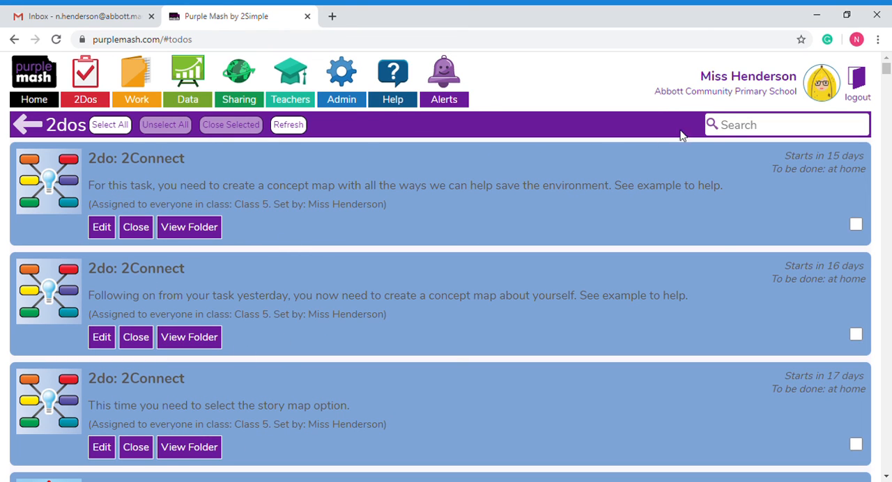
click(773, 125)
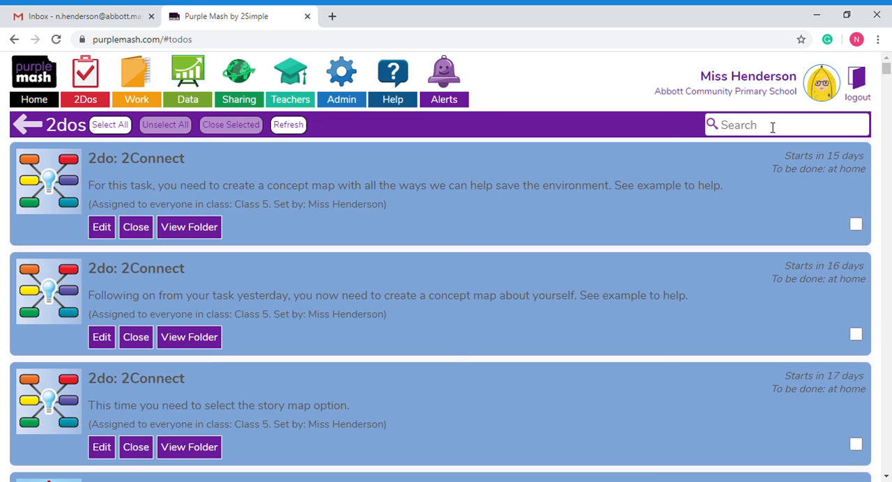
mouse_move(231, 228)
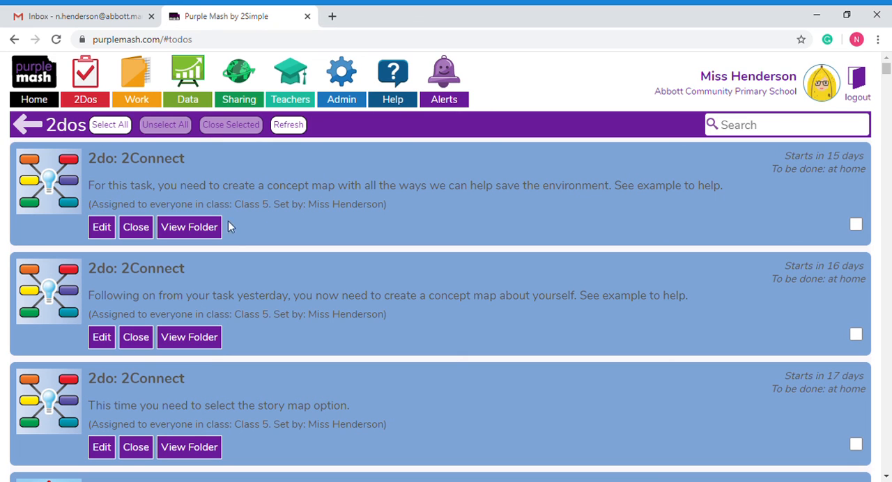
mouse_move(325, 221)
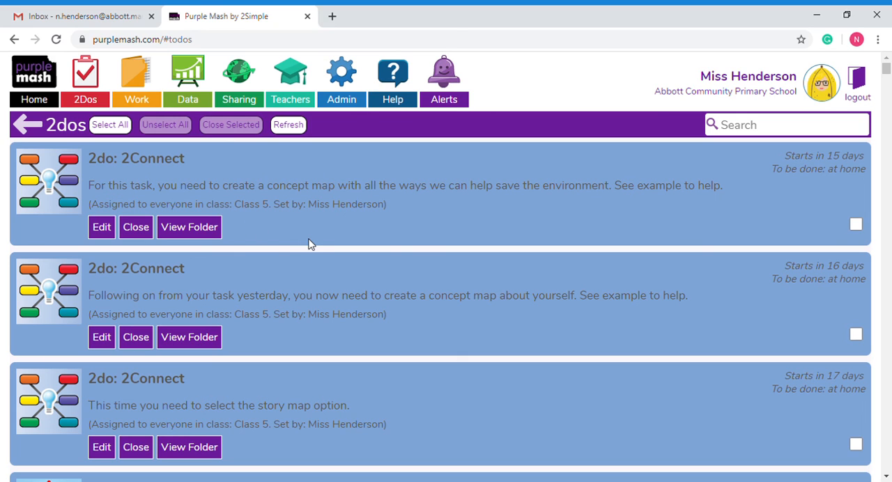
mouse_move(677, 205)
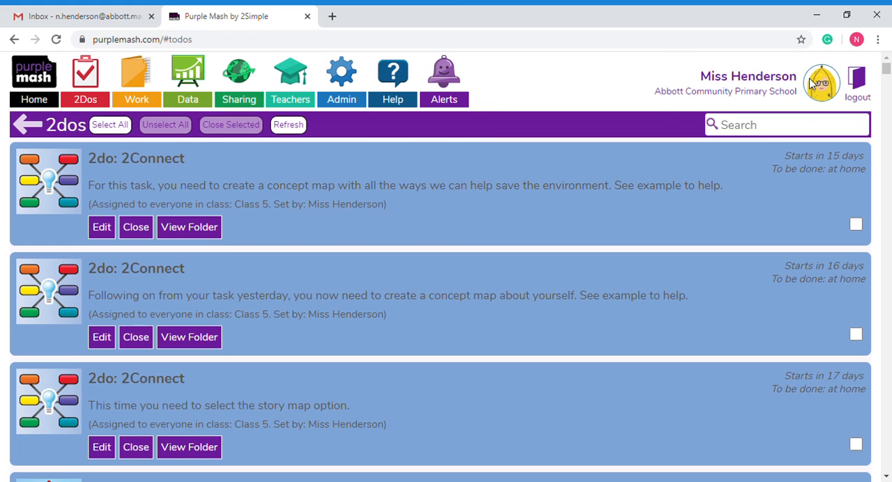
mouse_move(808, 79)
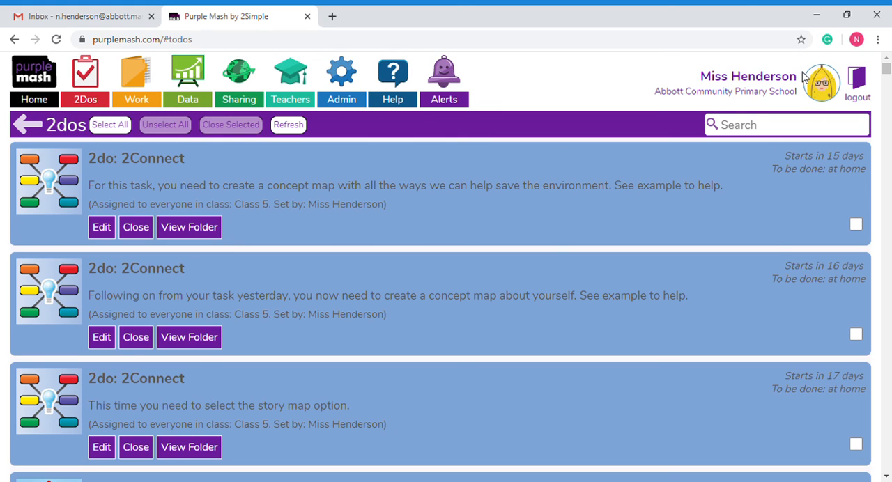